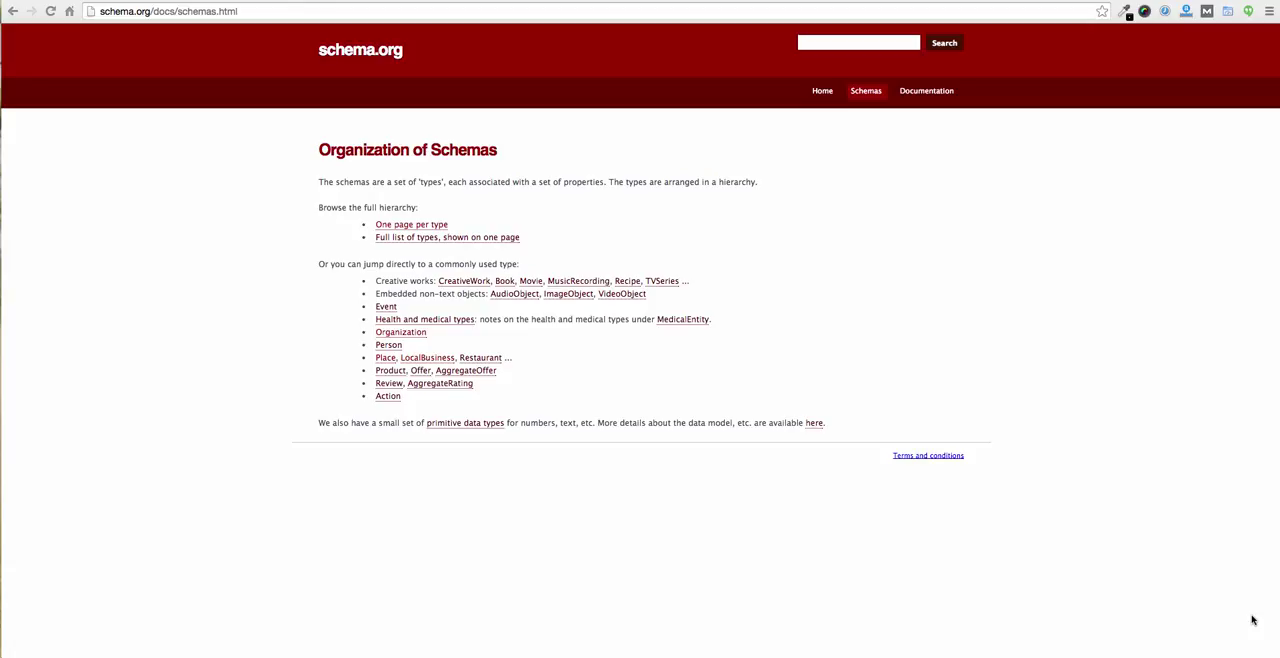
pyautogui.moveTo(1062, 600)
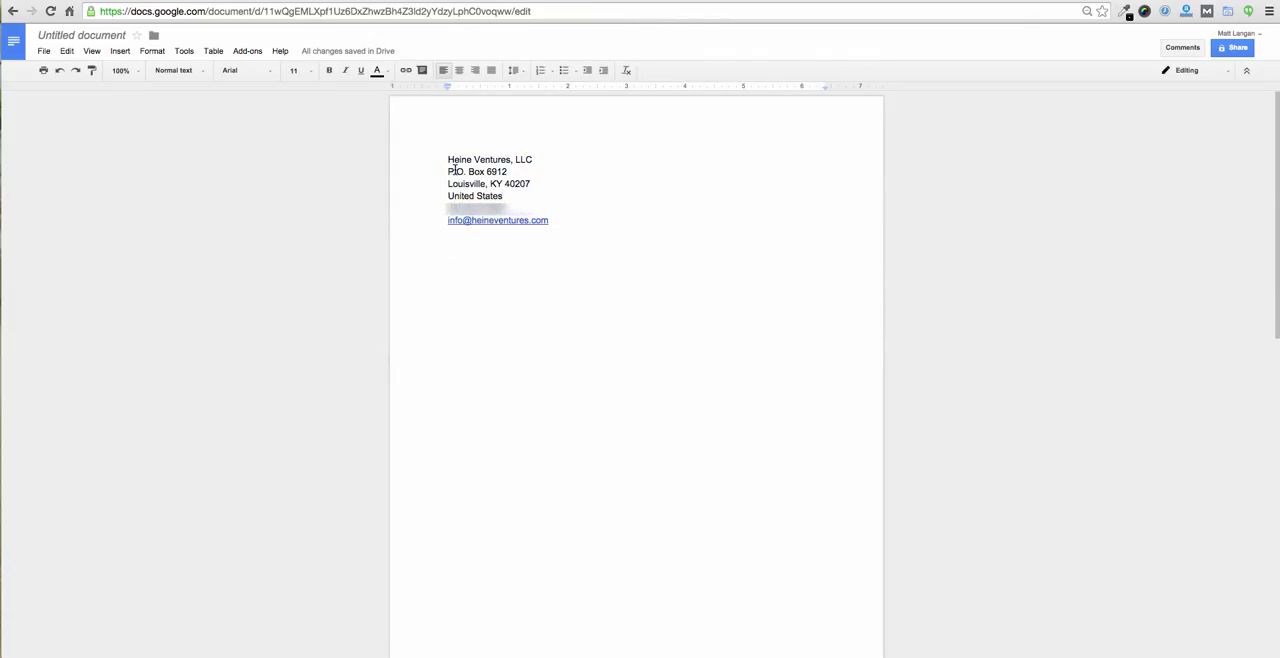
# Step: Select the whole generated Organization microdata for Heine Ventures, LLC in the Code box and copy it
pyautogui.moveTo(448, 160); pyautogui.dragTo(556, 220)
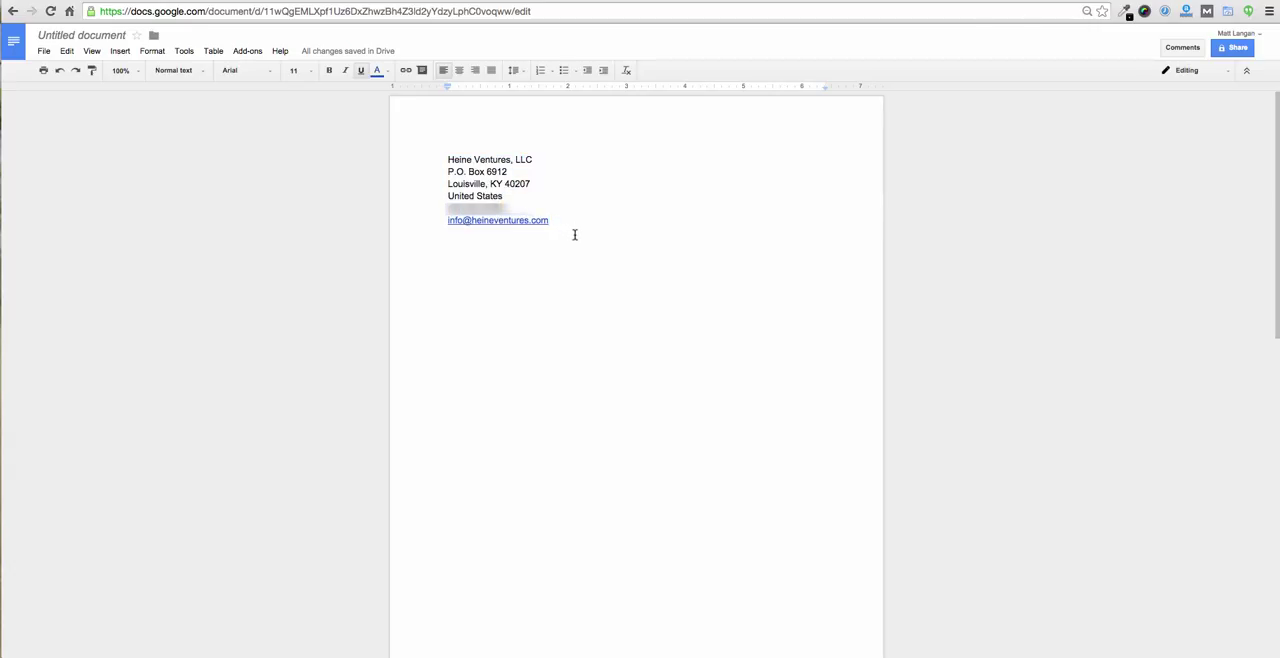
pyautogui.moveTo(448, 160); pyautogui.dragTo(548, 220)
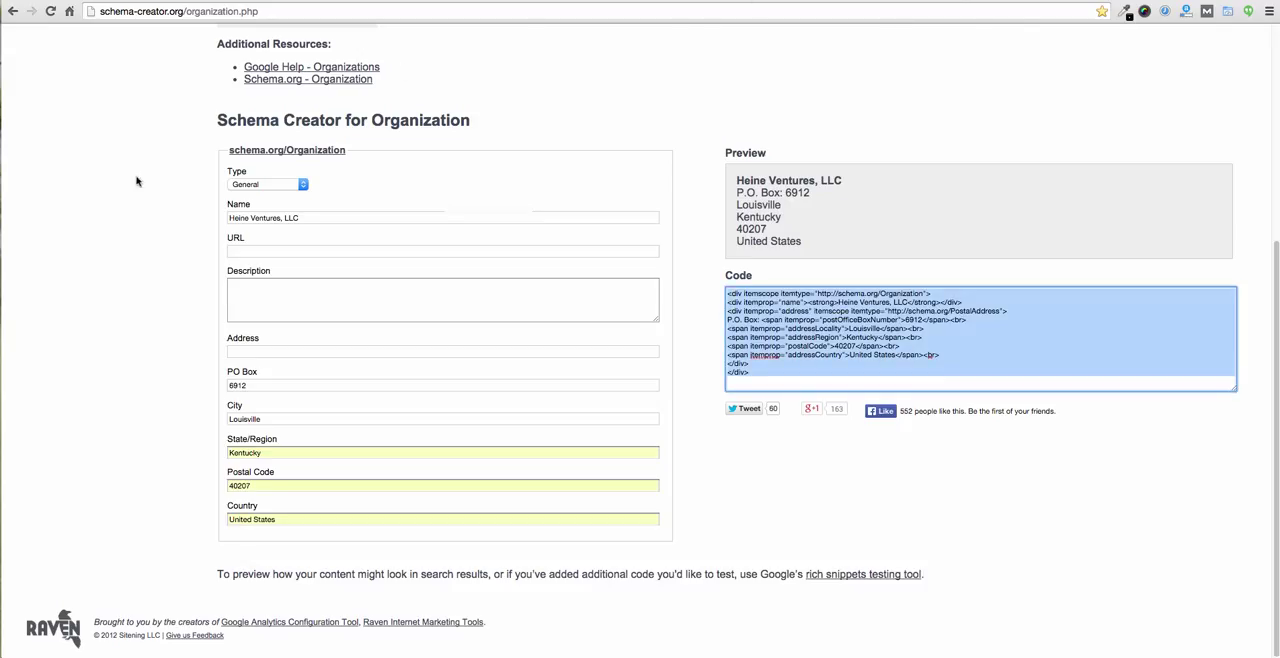
pyautogui.moveTo(68, 640)
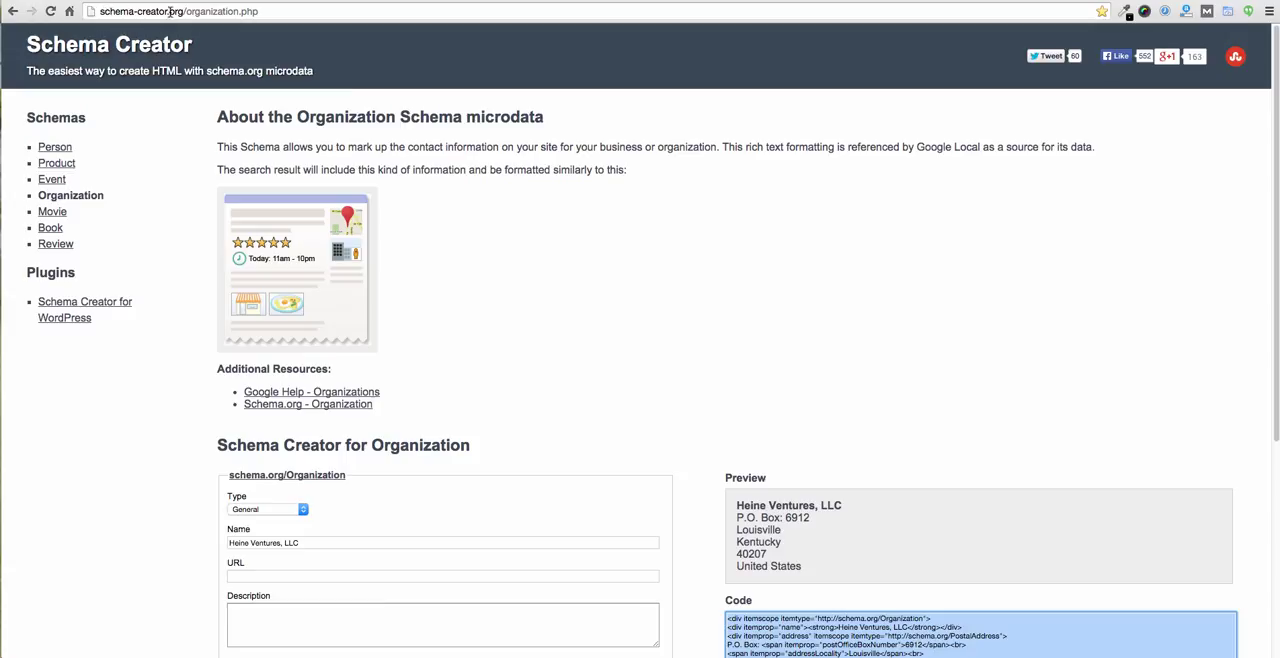
pyautogui.moveTo(70, 200)
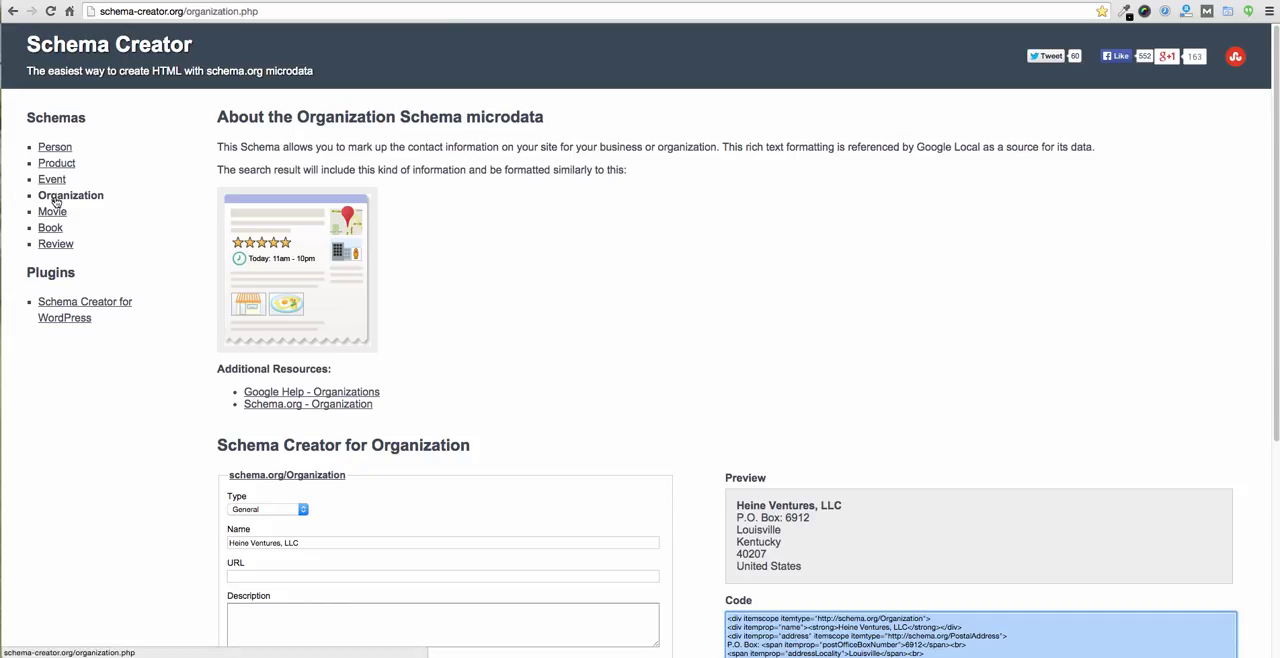
pyautogui.scroll(-3)
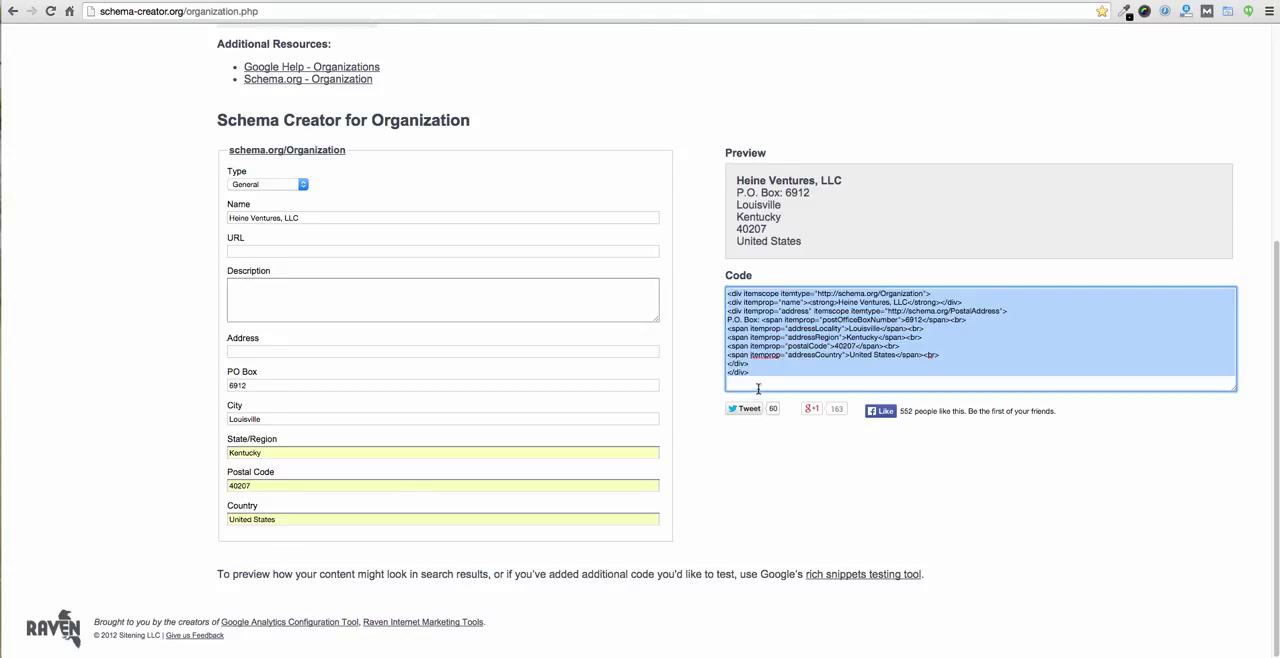
pyautogui.click(756, 376)
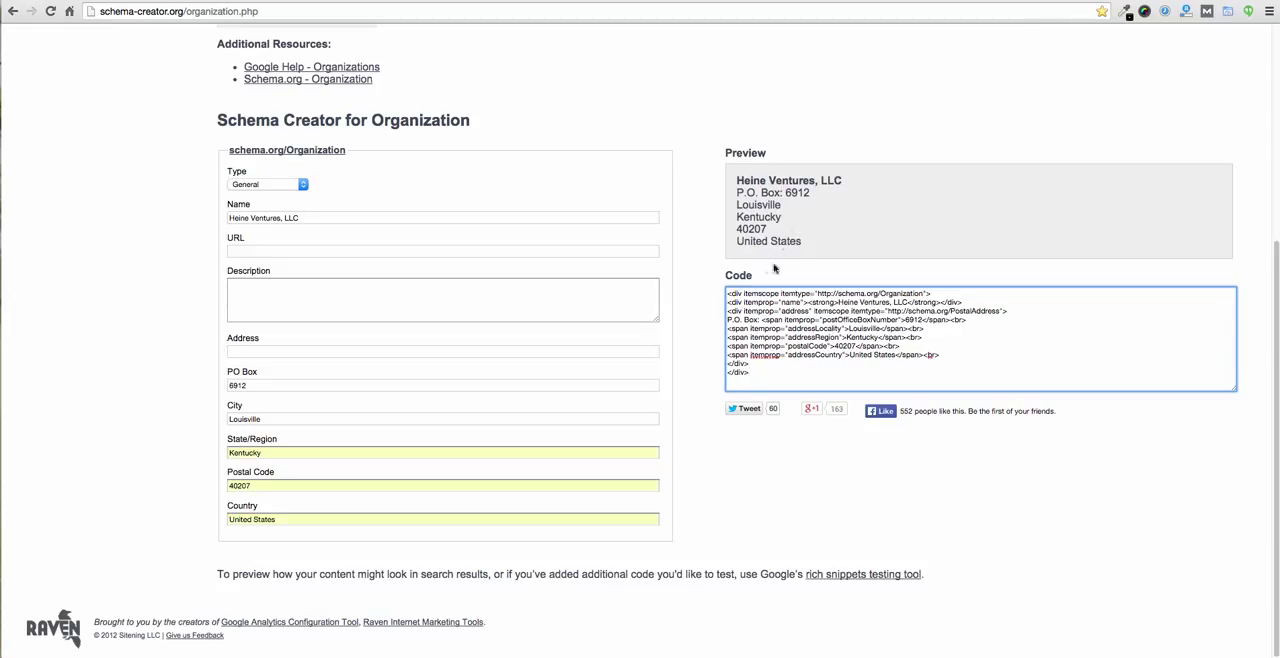
pyautogui.click(756, 366)
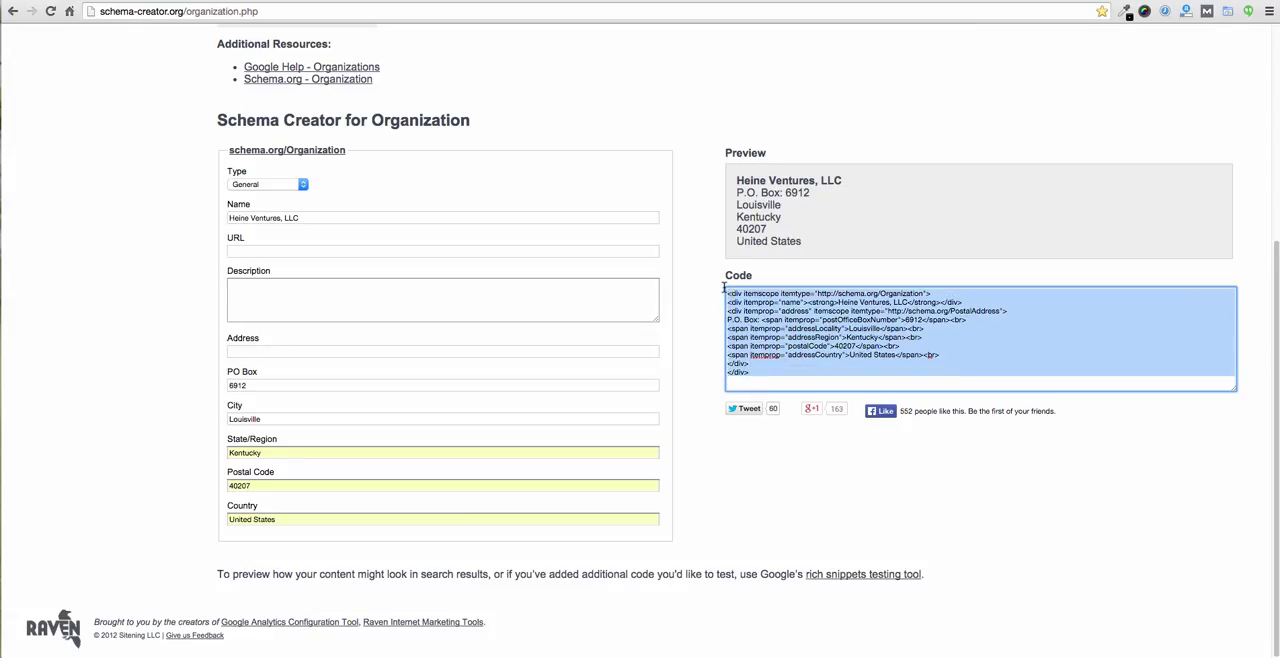
pyautogui.moveTo(896, 6)
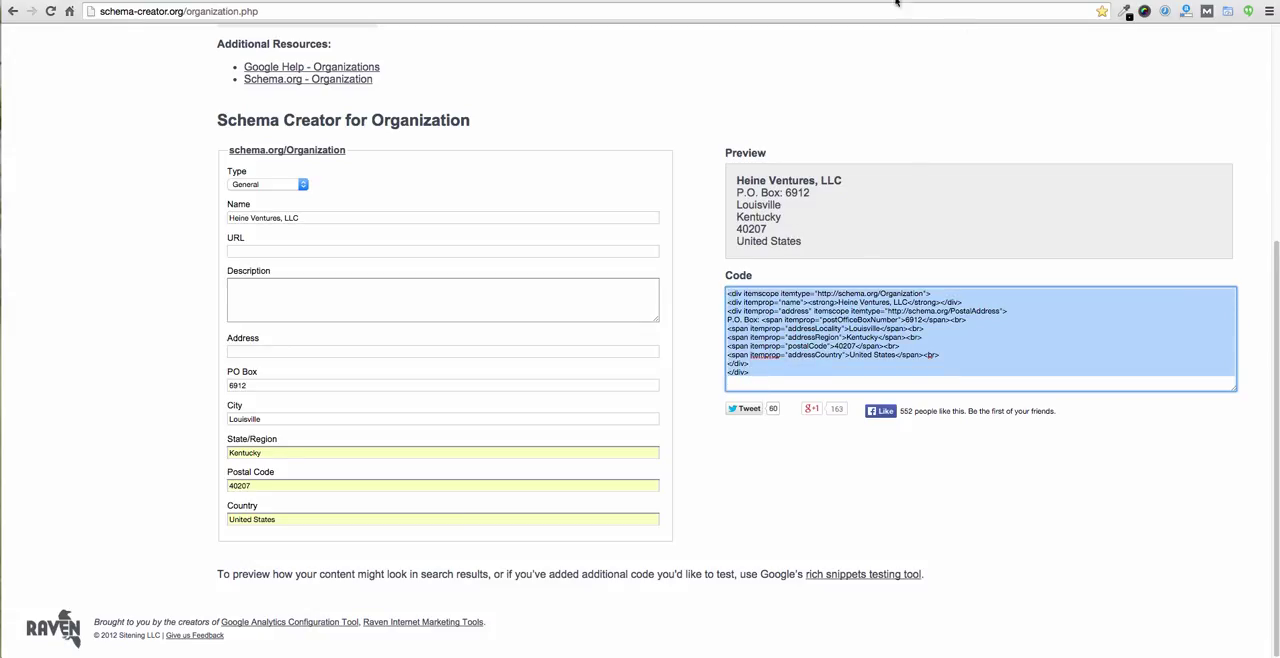
pyautogui.moveTo(1124, 12)
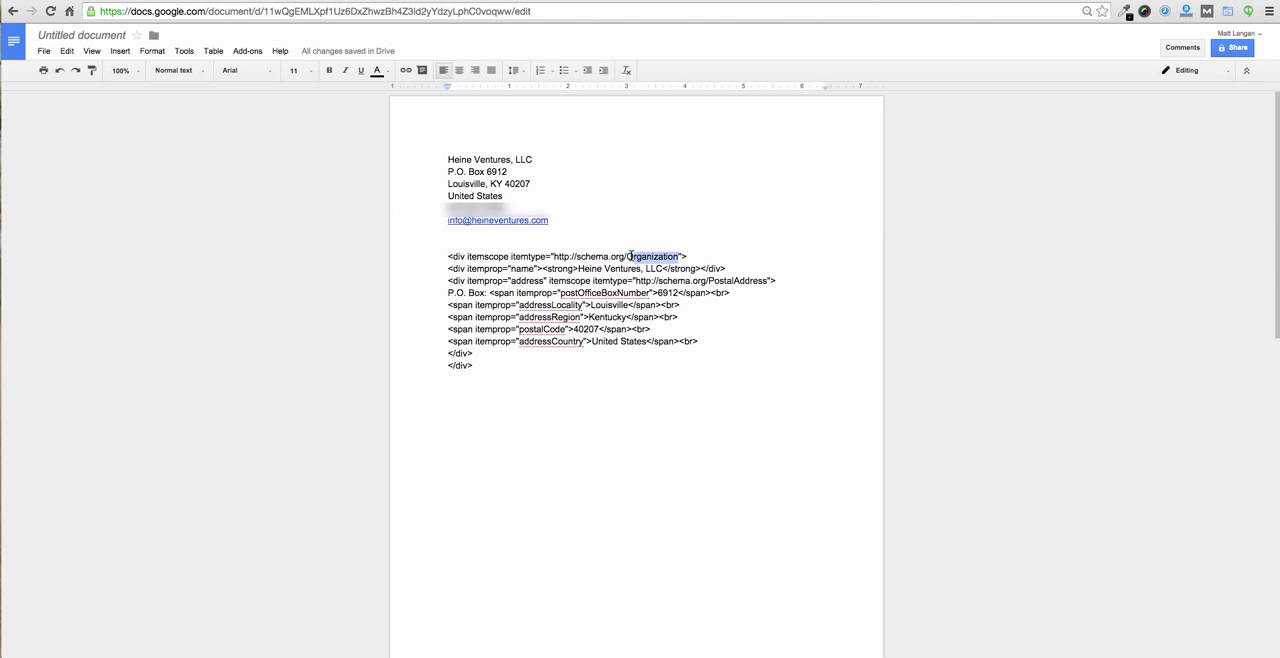
# Step: Replace Organization with LocalBusiness in the pasted itemtype URL below the address
pyautogui.doubleClick(660, 256)
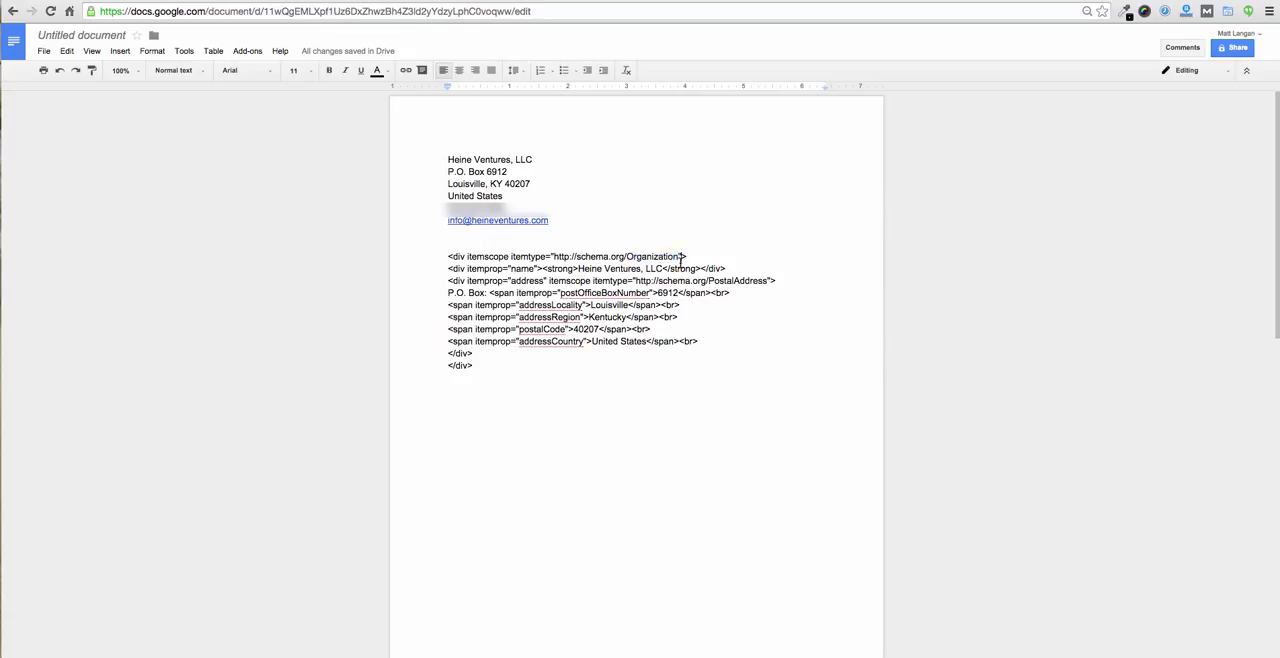
pyautogui.doubleClick(660, 256)
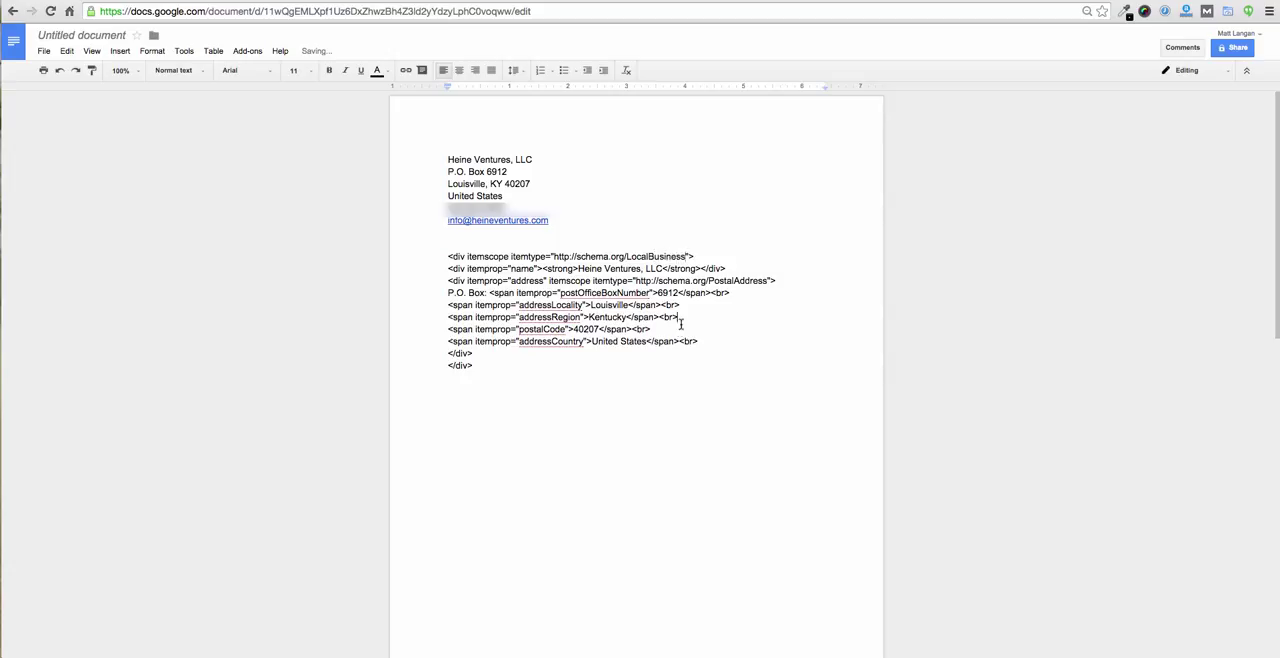
pyautogui.doubleClick(662, 256)
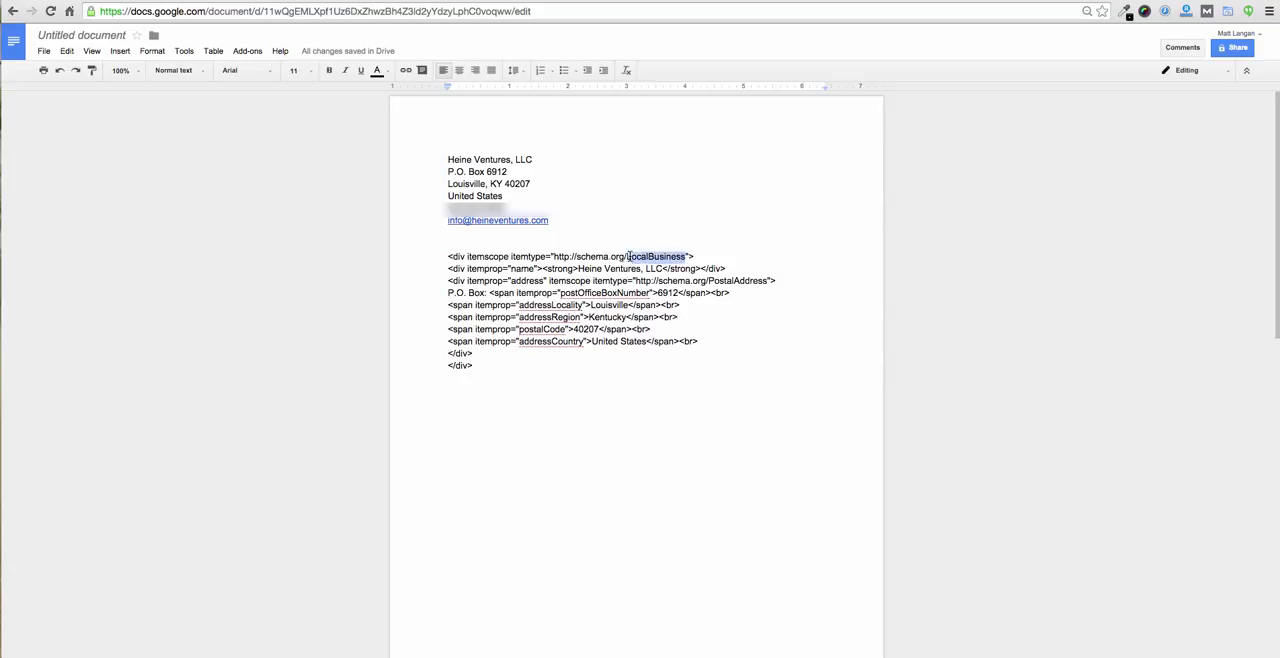
pyautogui.click(684, 256)
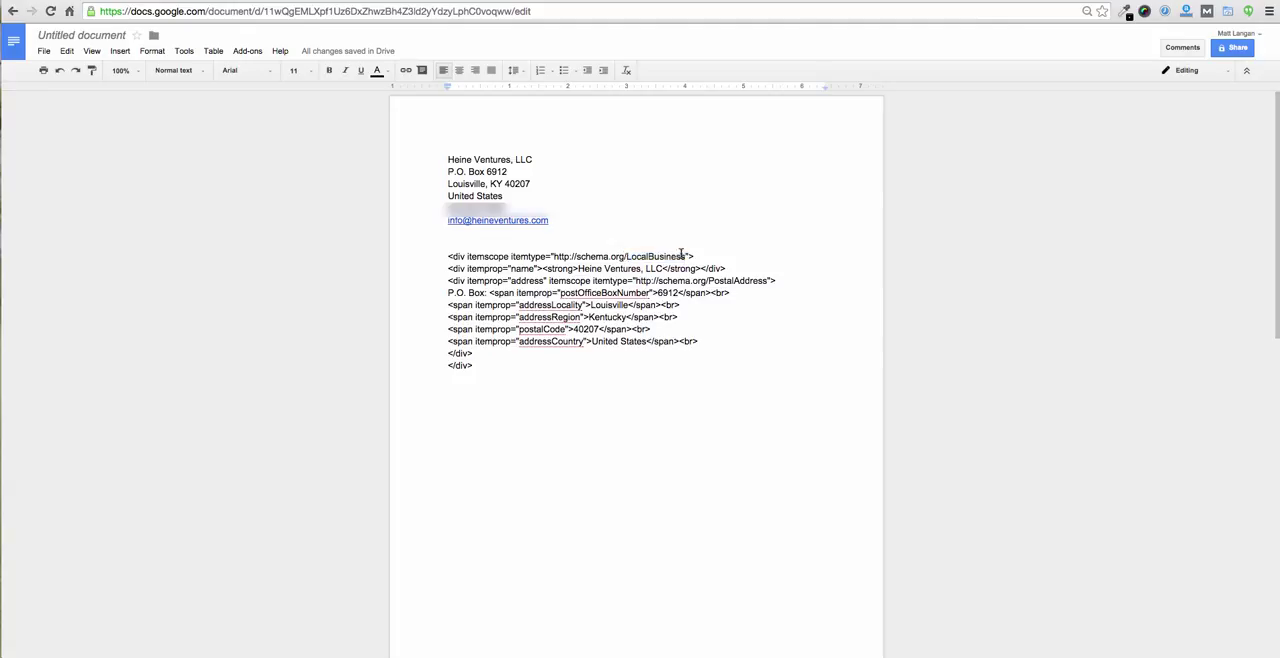
pyautogui.moveTo(648, 246)
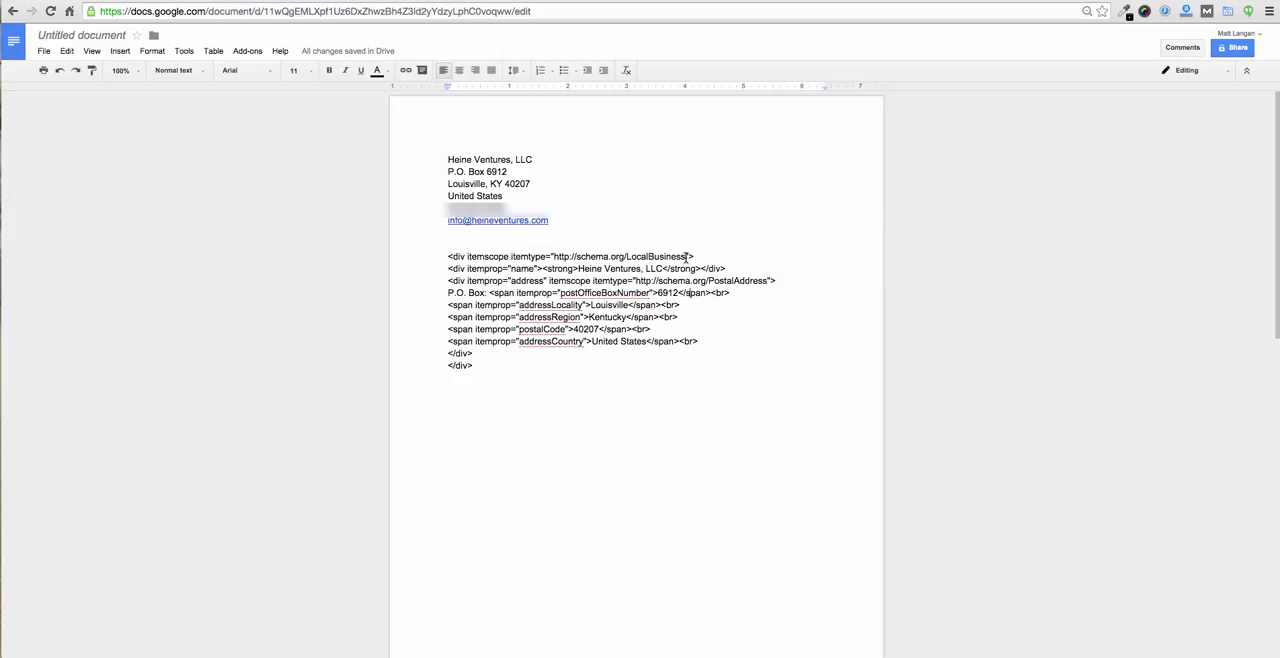
pyautogui.doubleClick(666, 256)
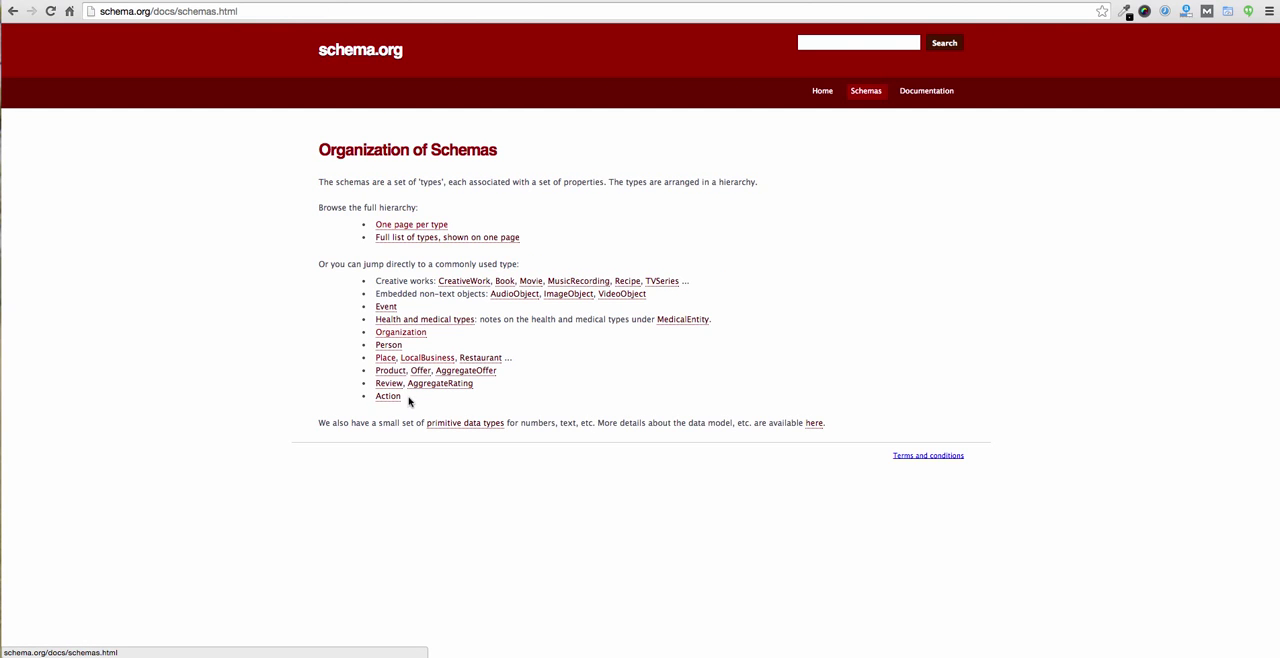
pyautogui.moveTo(438, 406)
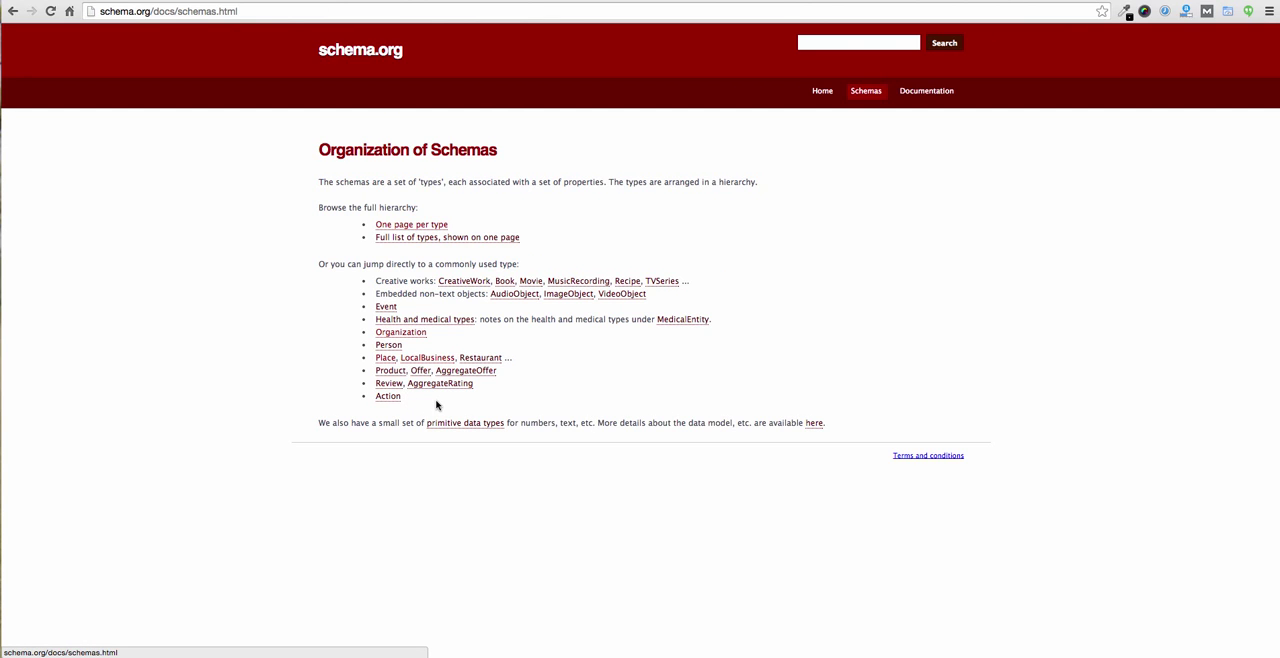
pyautogui.moveTo(368, 68)
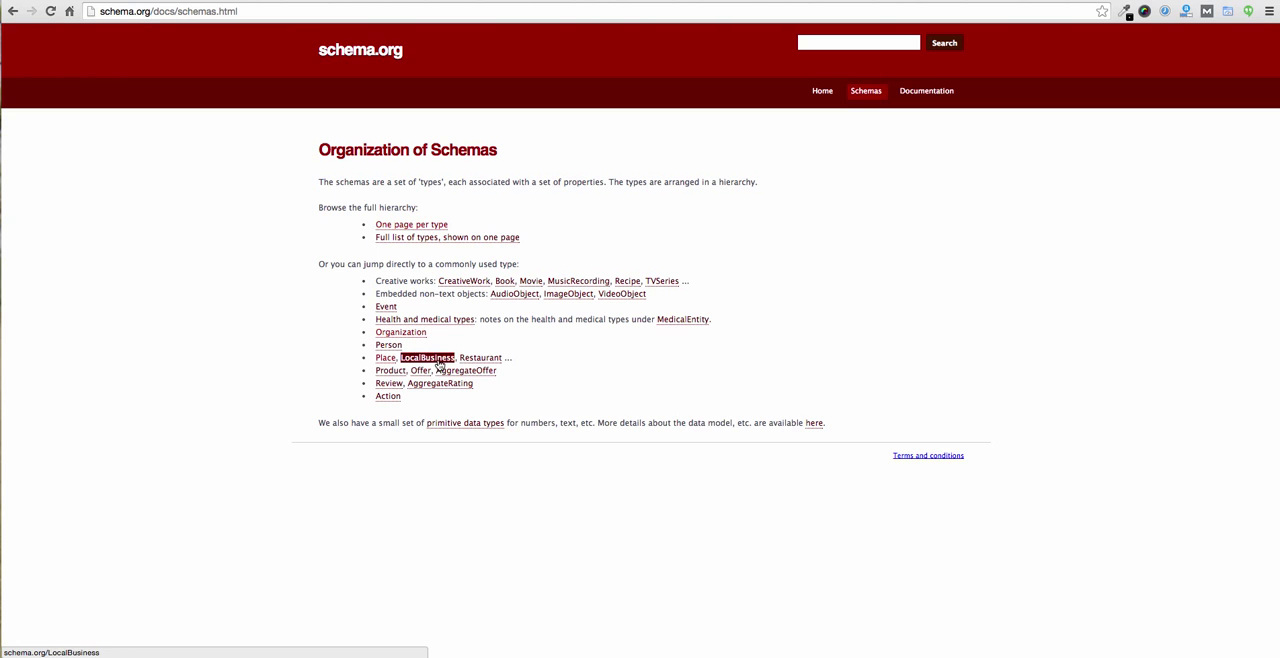
# Step: Go to the LocalBusiness type page and scroll to its More specific Types list
pyautogui.click(426, 358)
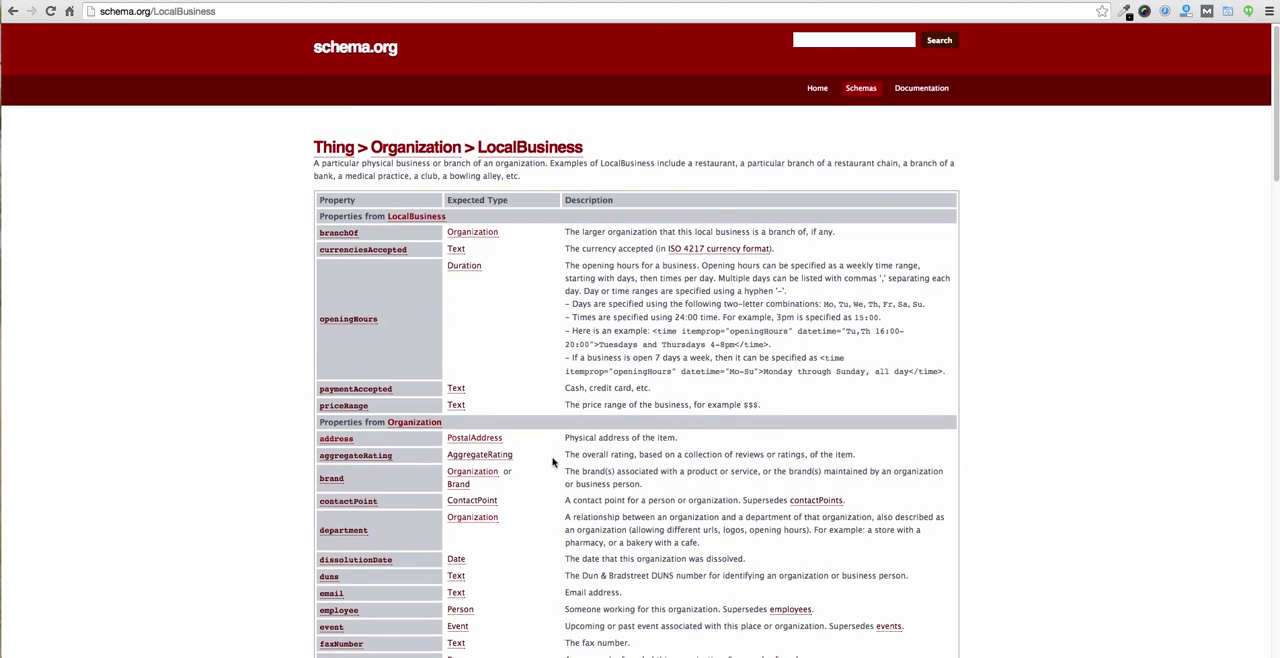
pyautogui.scroll(-3)
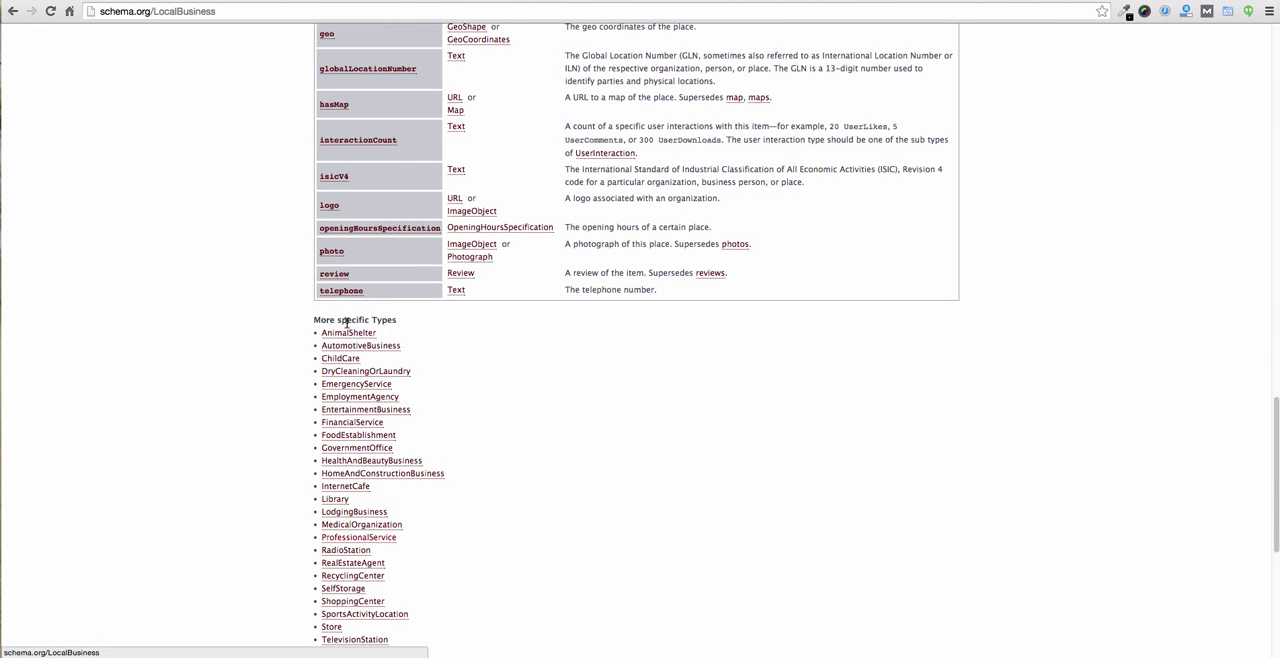
pyautogui.scroll(-3)
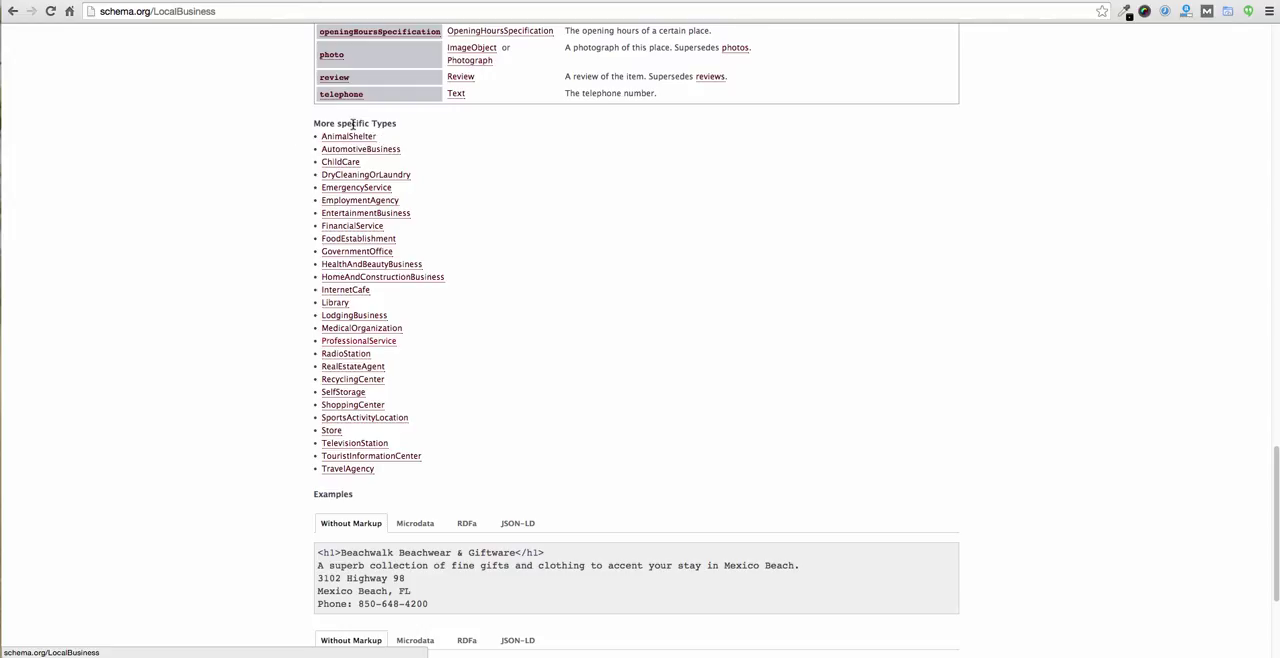
pyautogui.moveTo(846, 104)
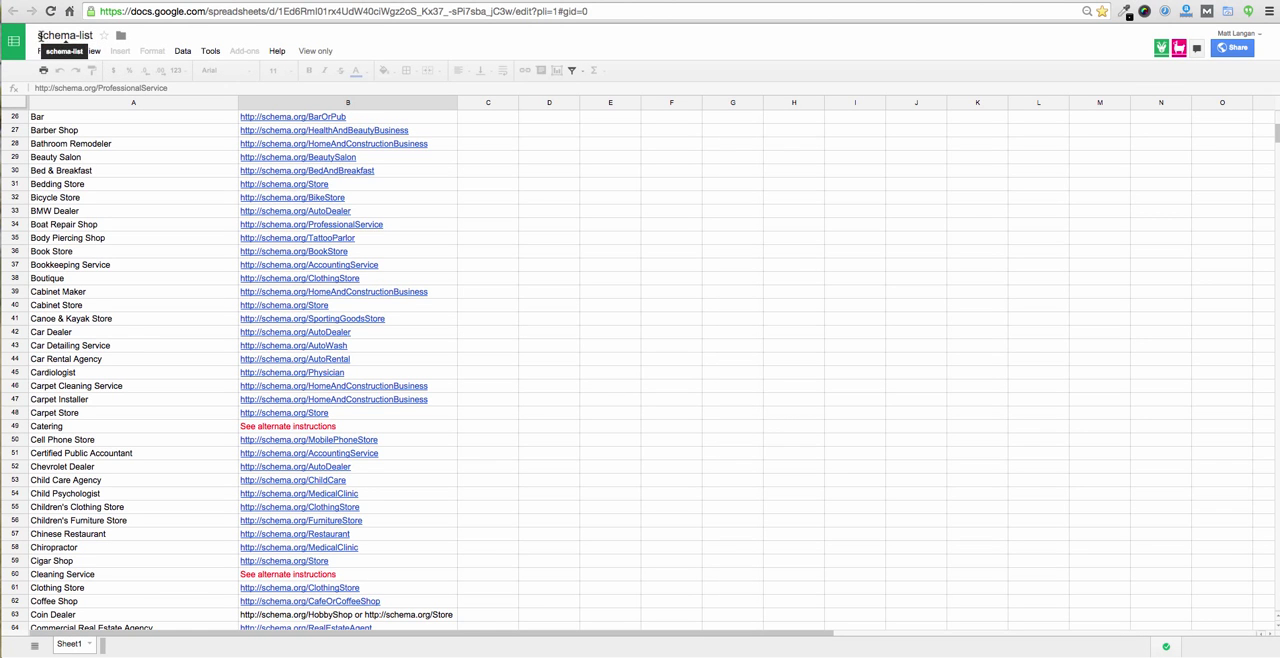
pyautogui.moveTo(180, 164)
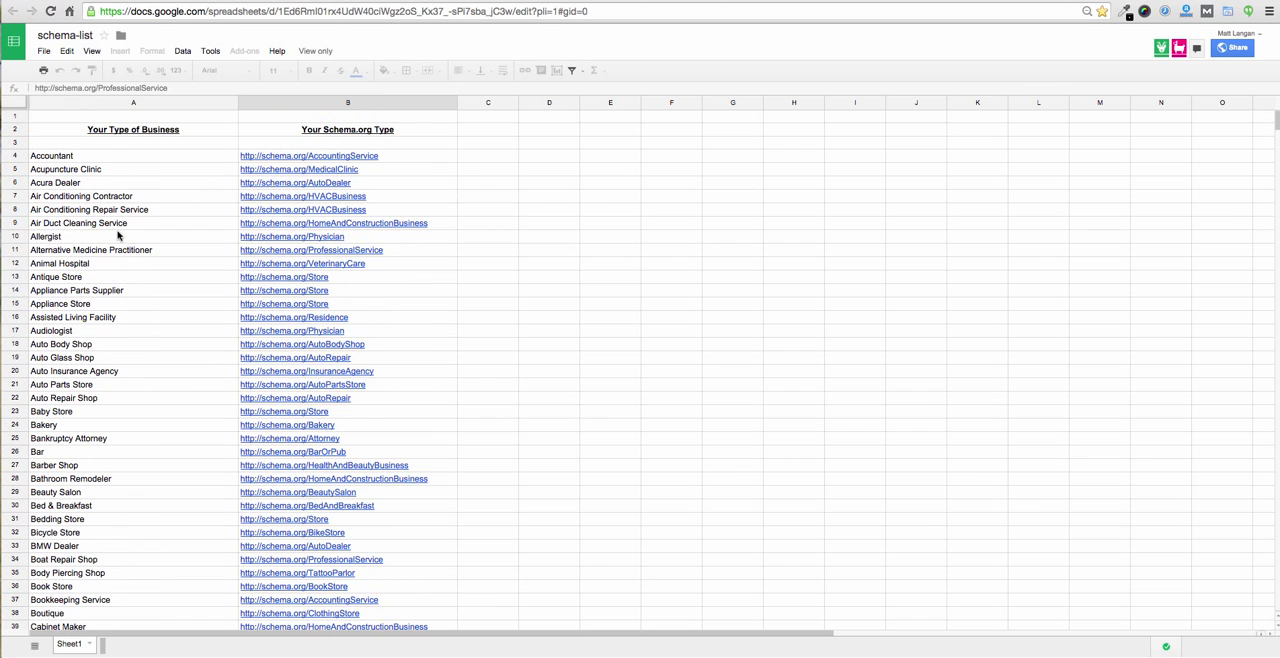
pyautogui.moveTo(400, 174)
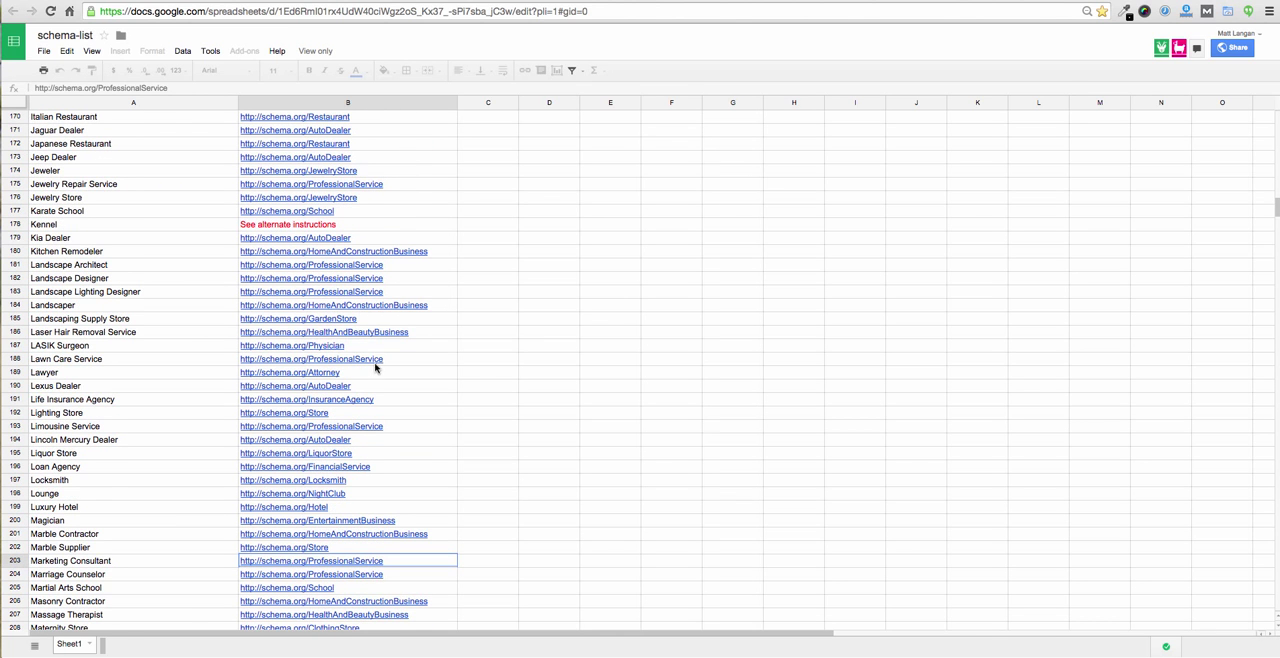
pyautogui.scroll(-3)
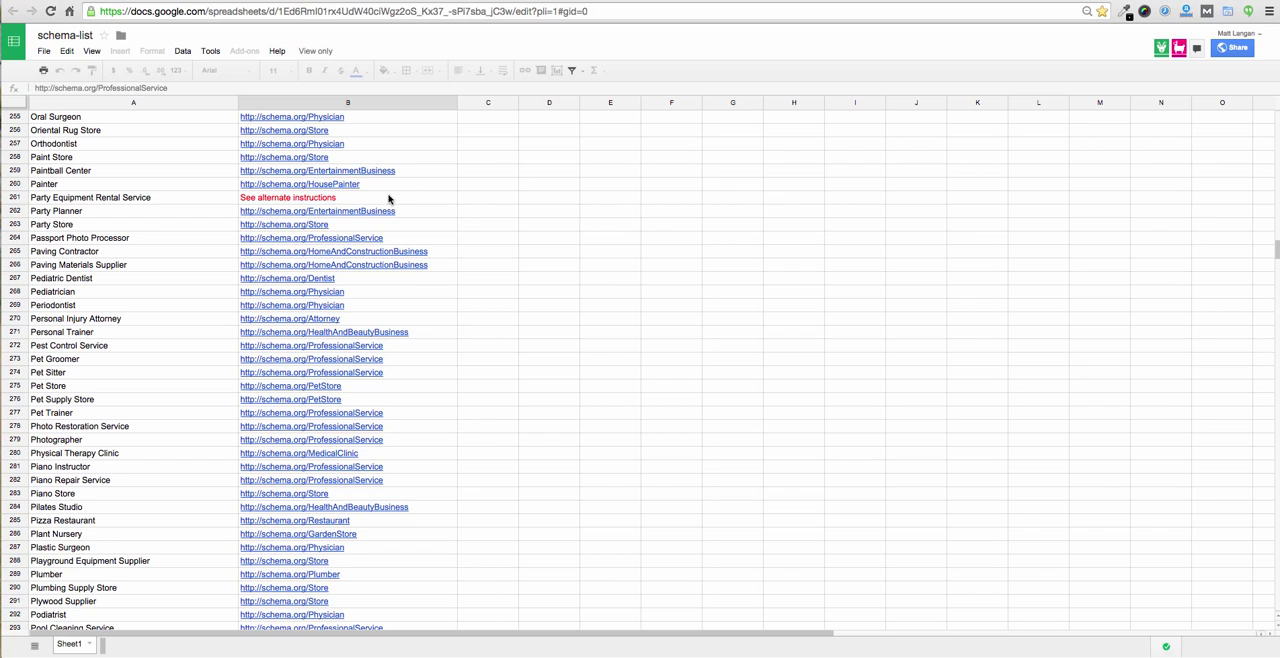
pyautogui.moveTo(646, 248)
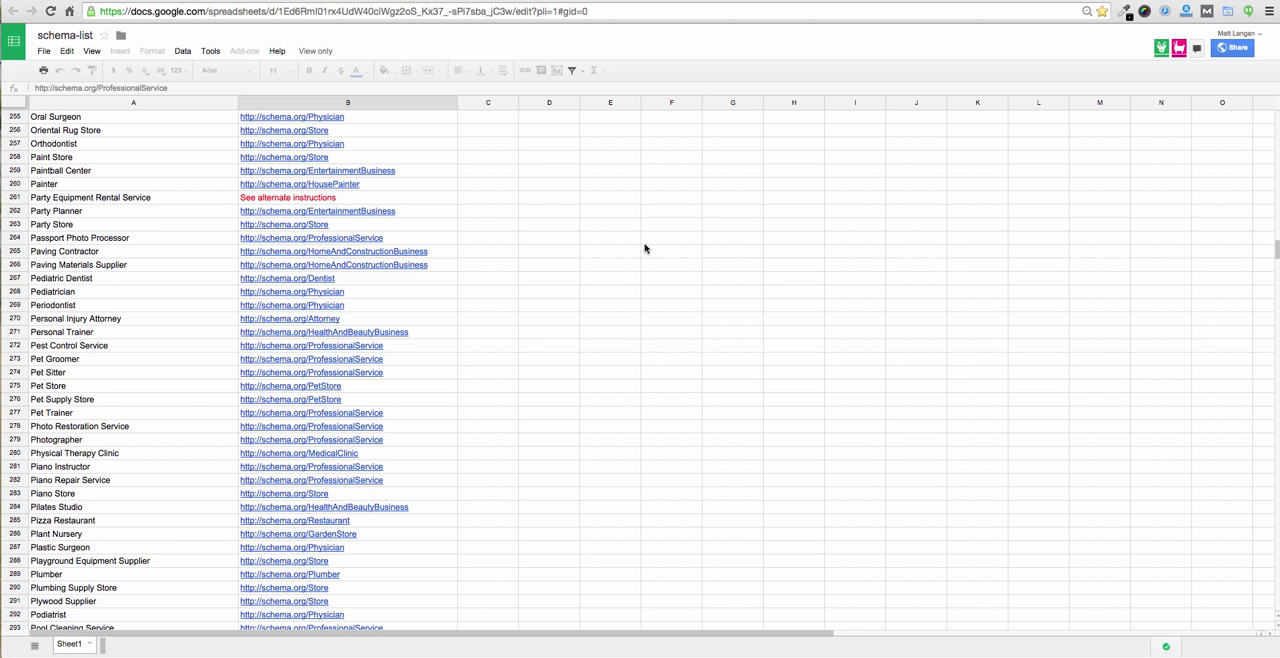
pyautogui.scroll(-3)
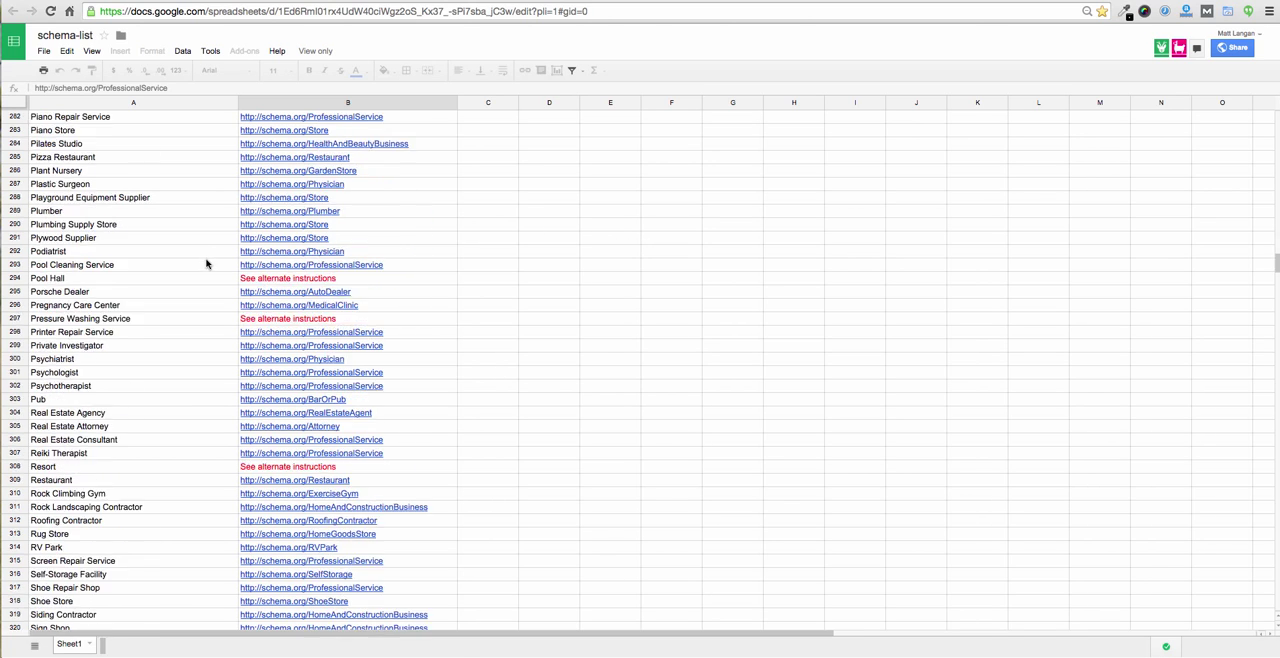
pyautogui.scroll(-3)
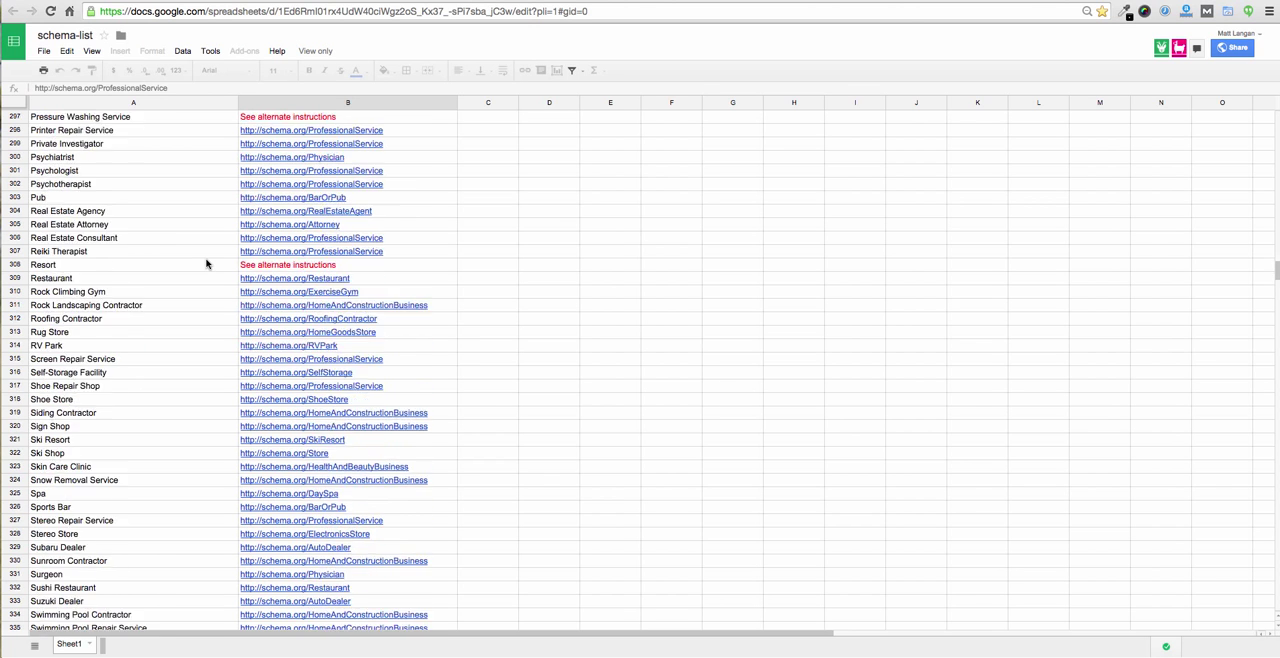
pyautogui.scroll(3)
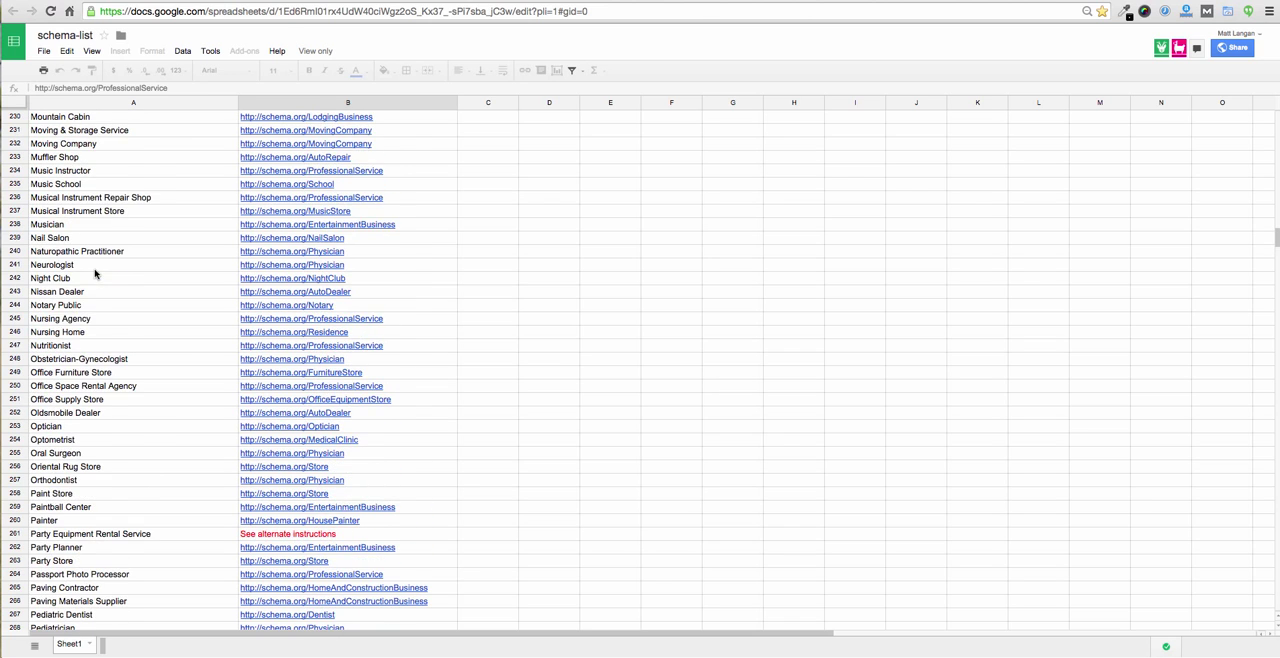
pyautogui.scroll(3)
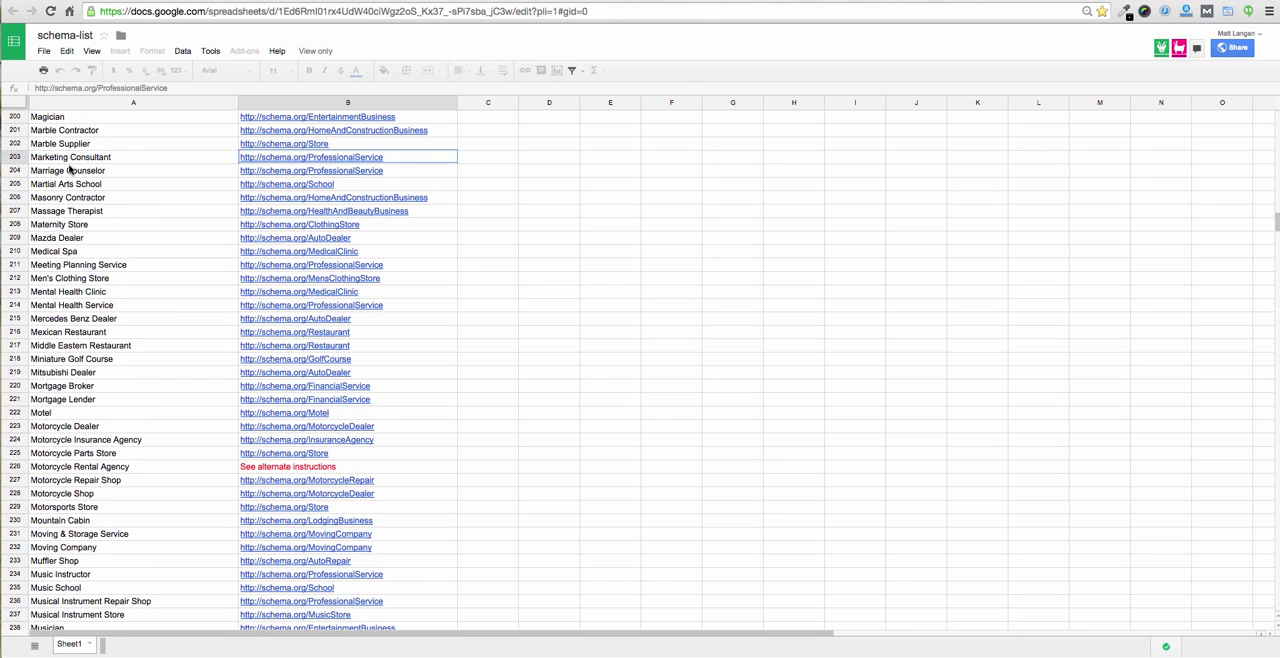
pyautogui.click(116, 156)
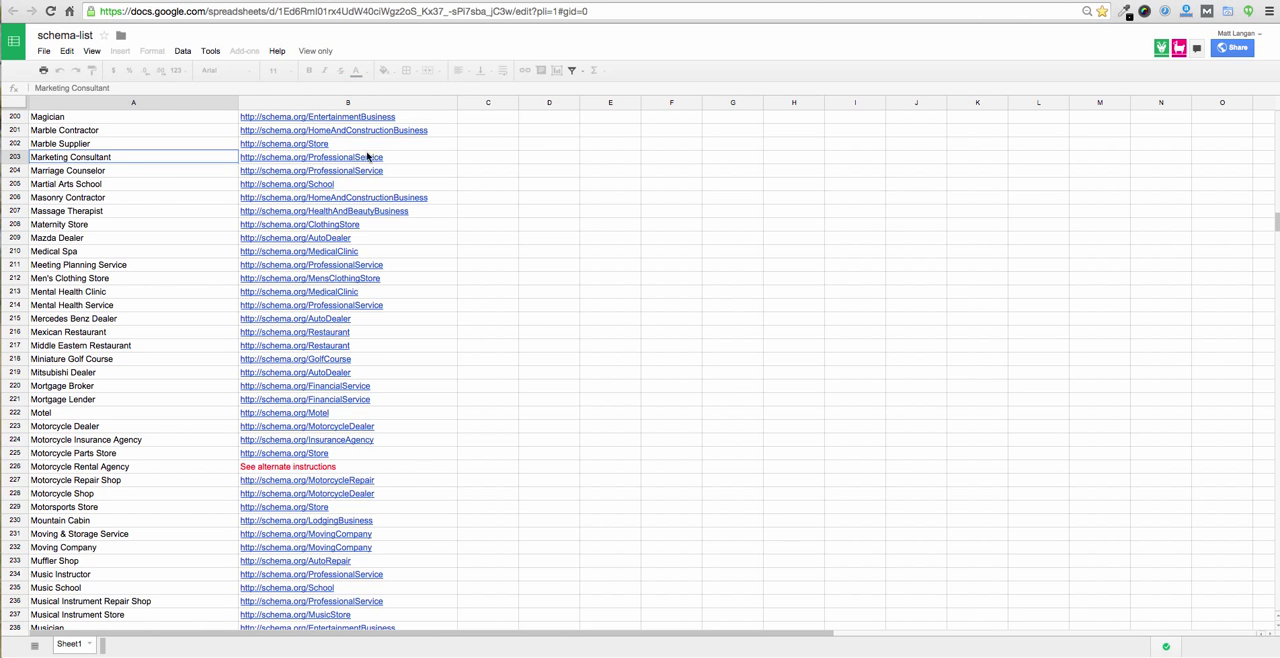
pyautogui.click(312, 156)
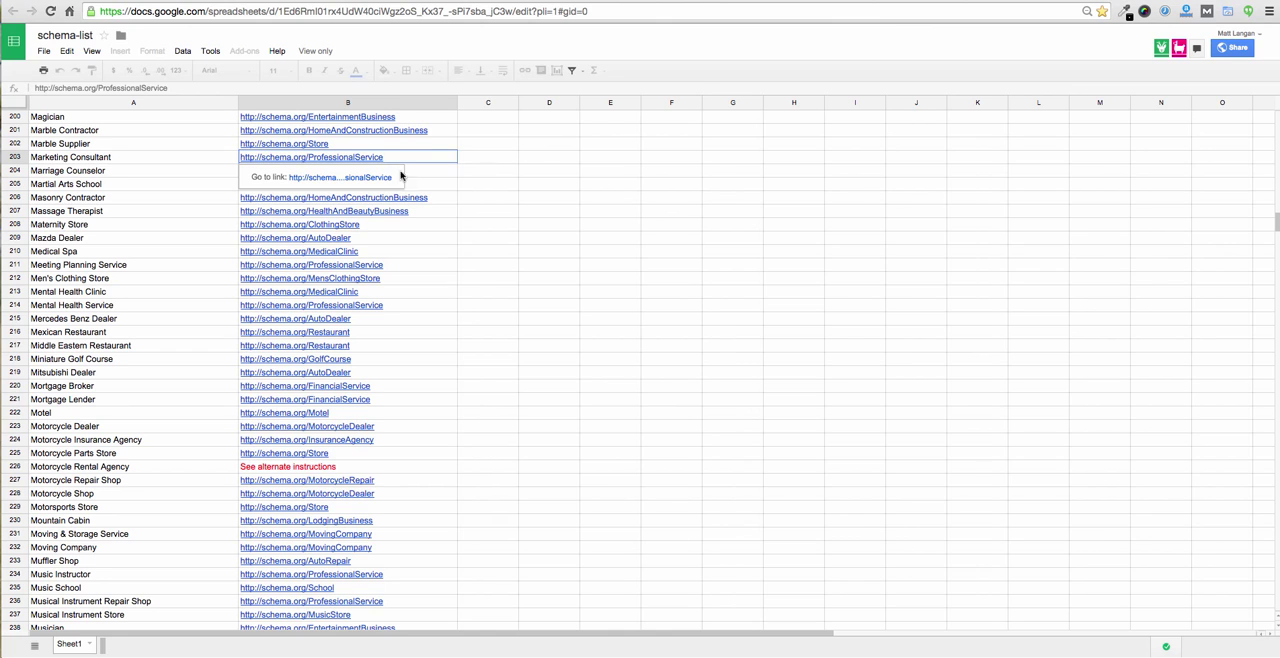
pyautogui.moveTo(656, 132)
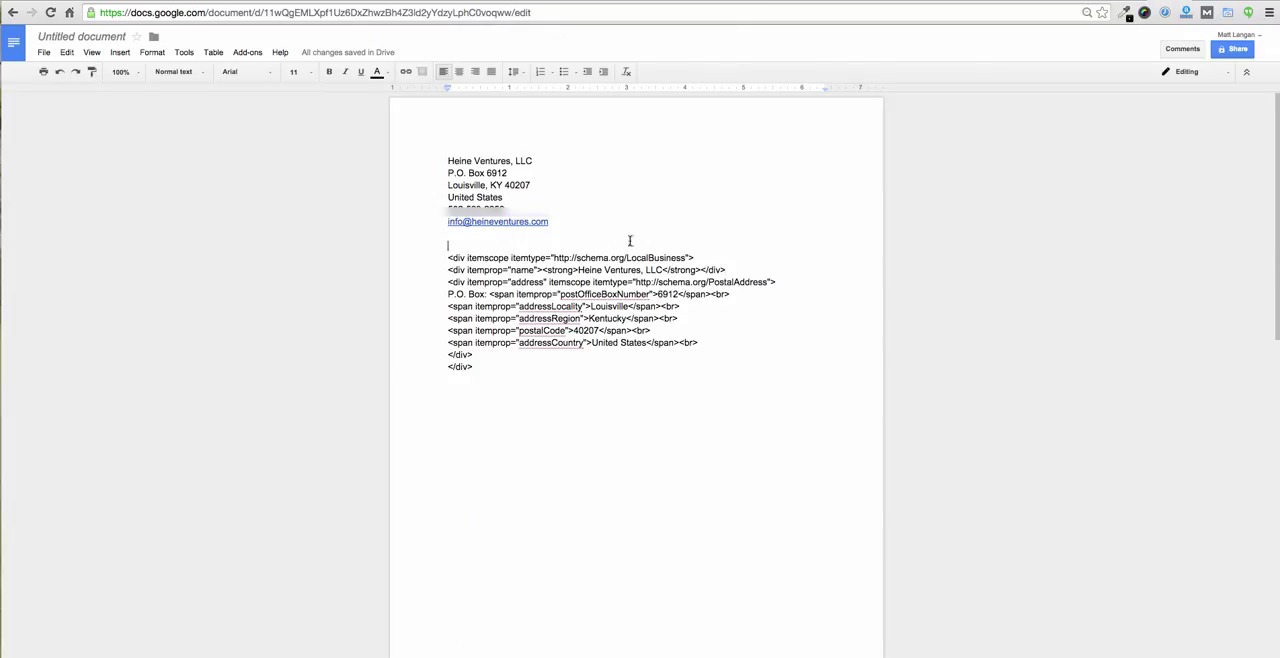
pyautogui.doubleClick(658, 258)
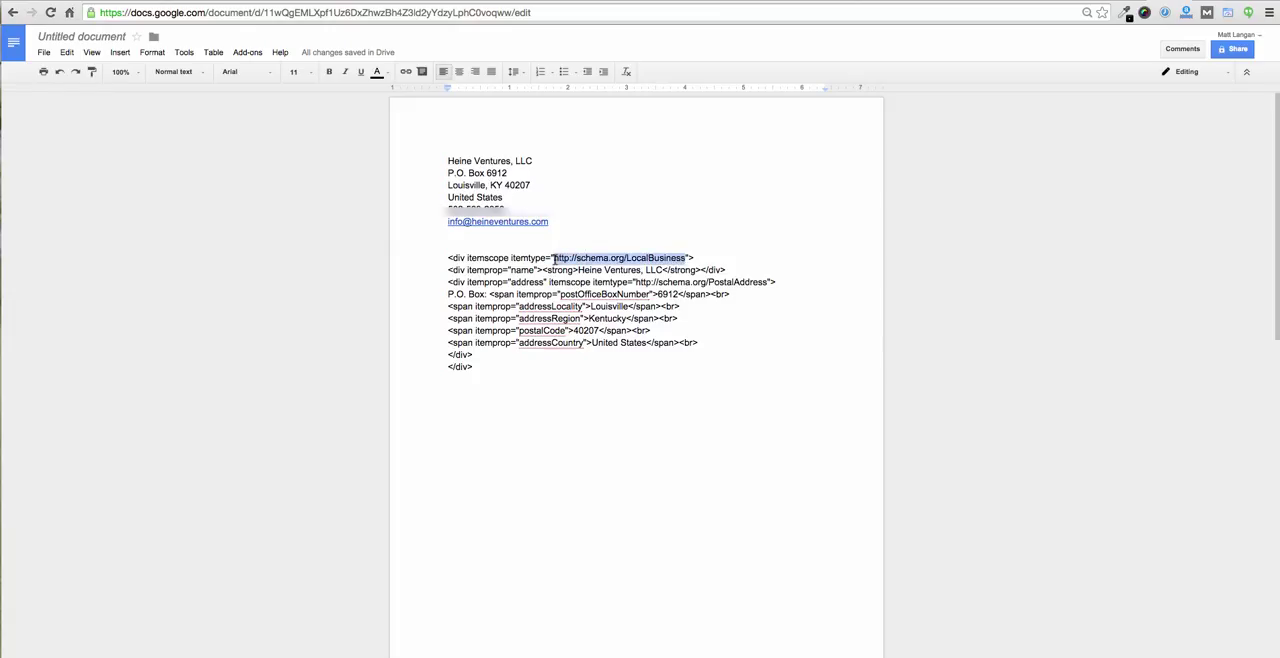
pyautogui.write('z">')
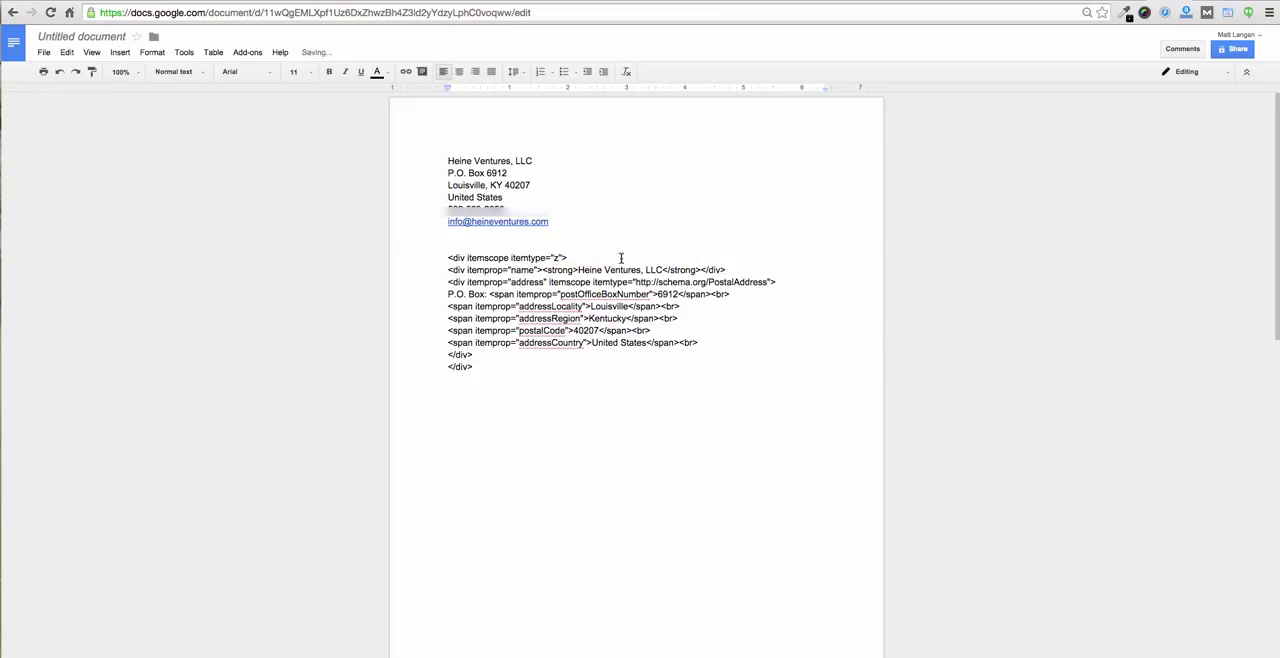
pyautogui.write('http://schema.org/ProfessionalService')
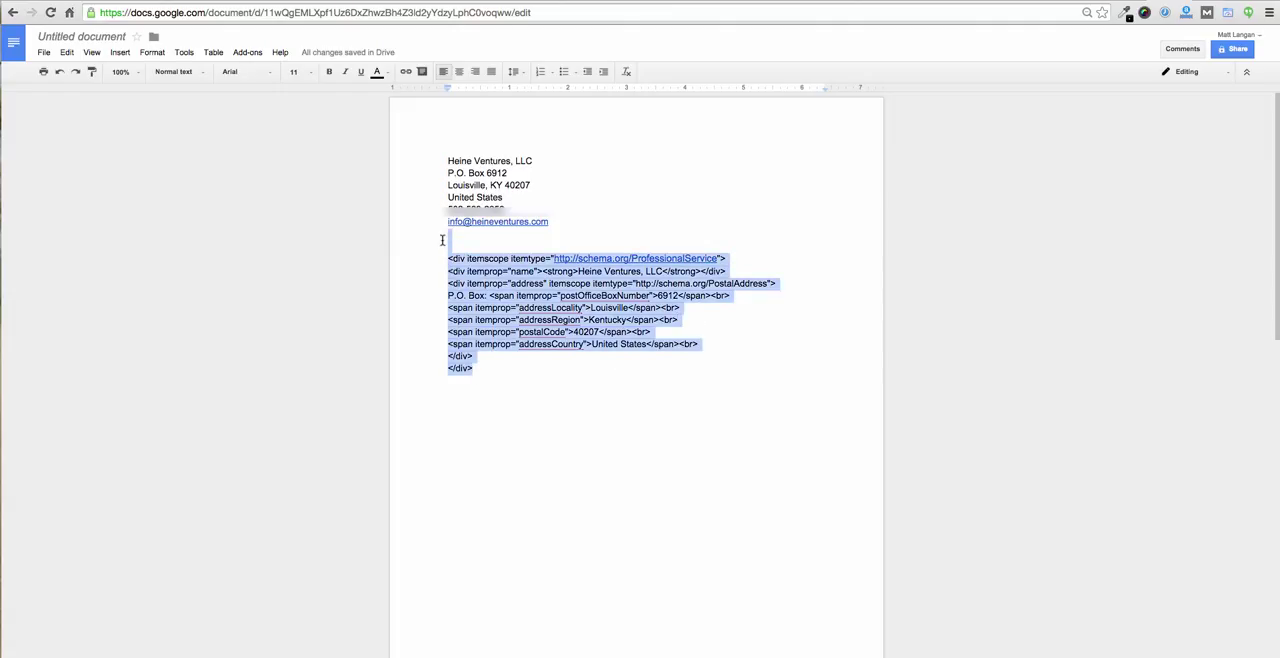
pyautogui.click(700, 344)
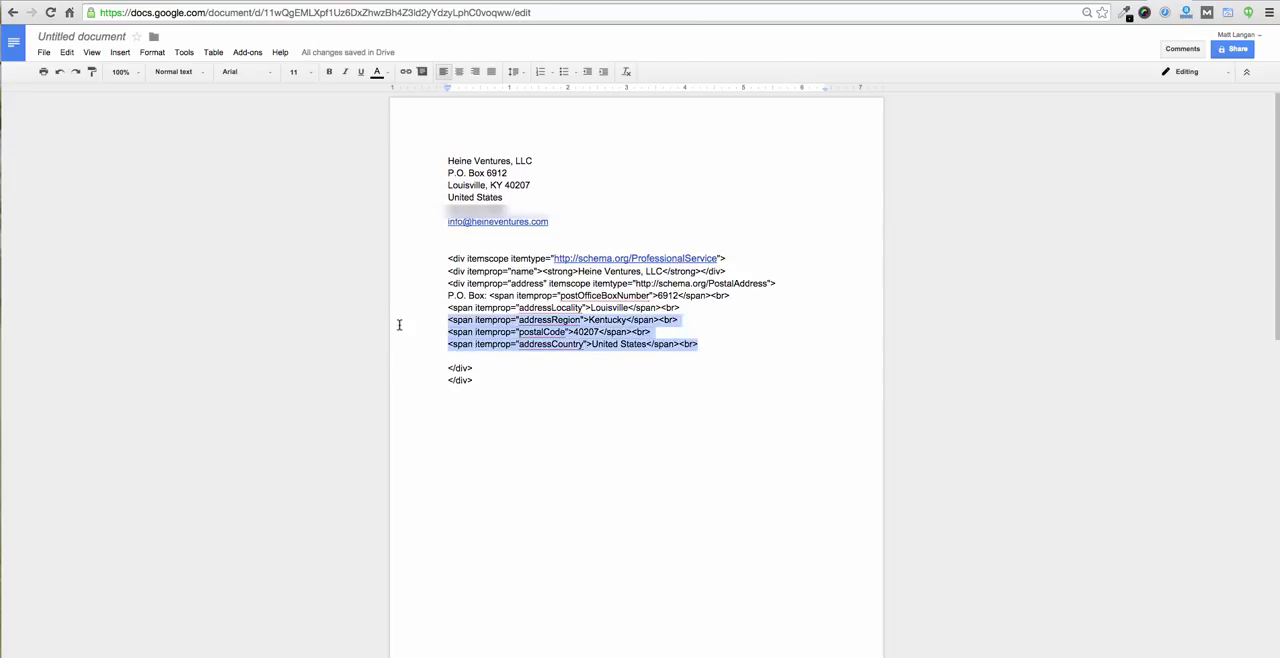
pyautogui.click(444, 356)
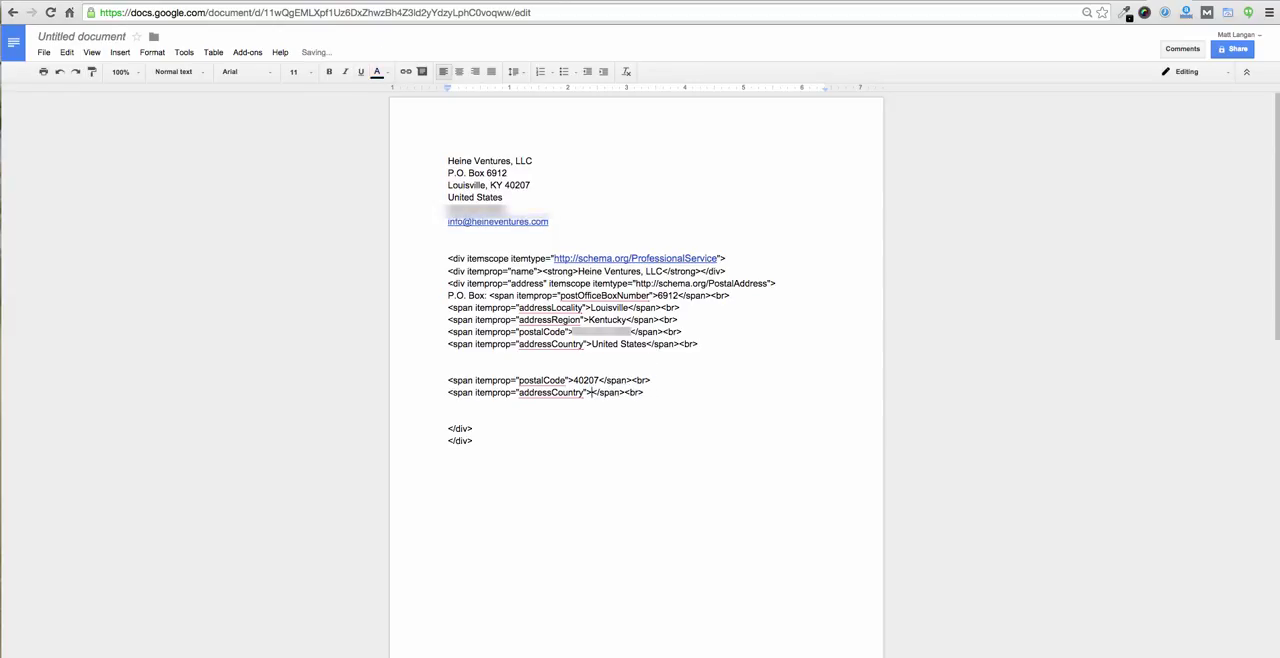
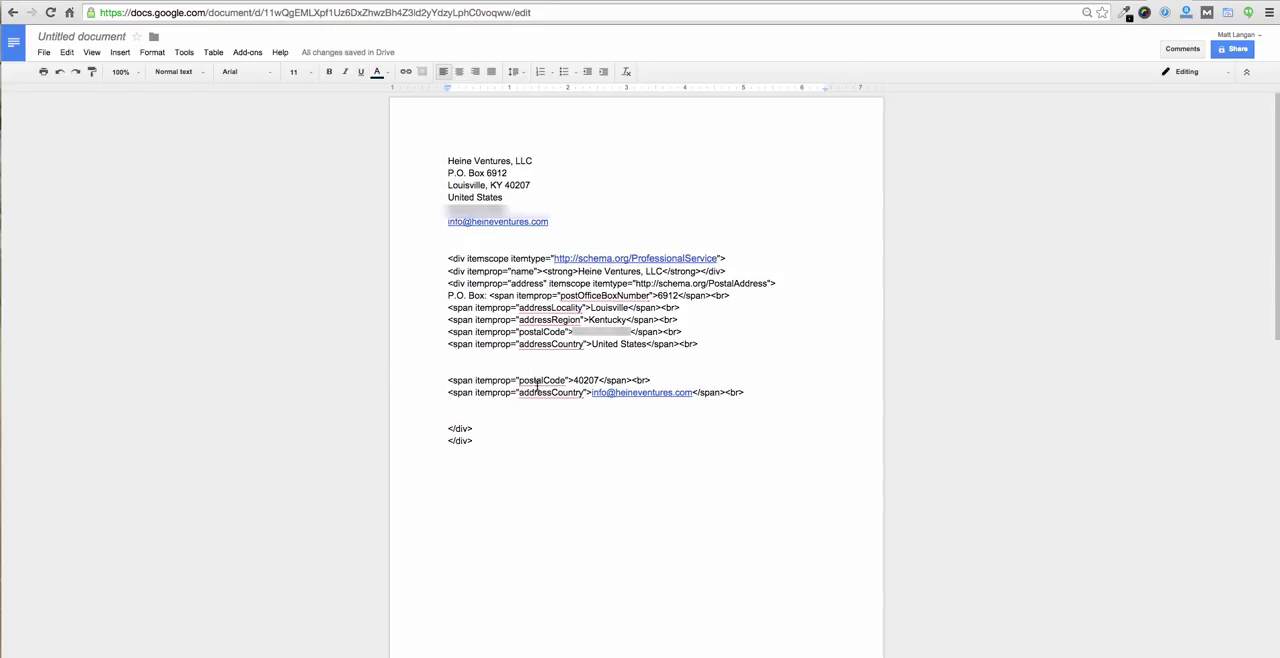
# Step: Rename addressCountry to email, then select the duplicated postalCode property name
pyautogui.doubleClick(540, 380)
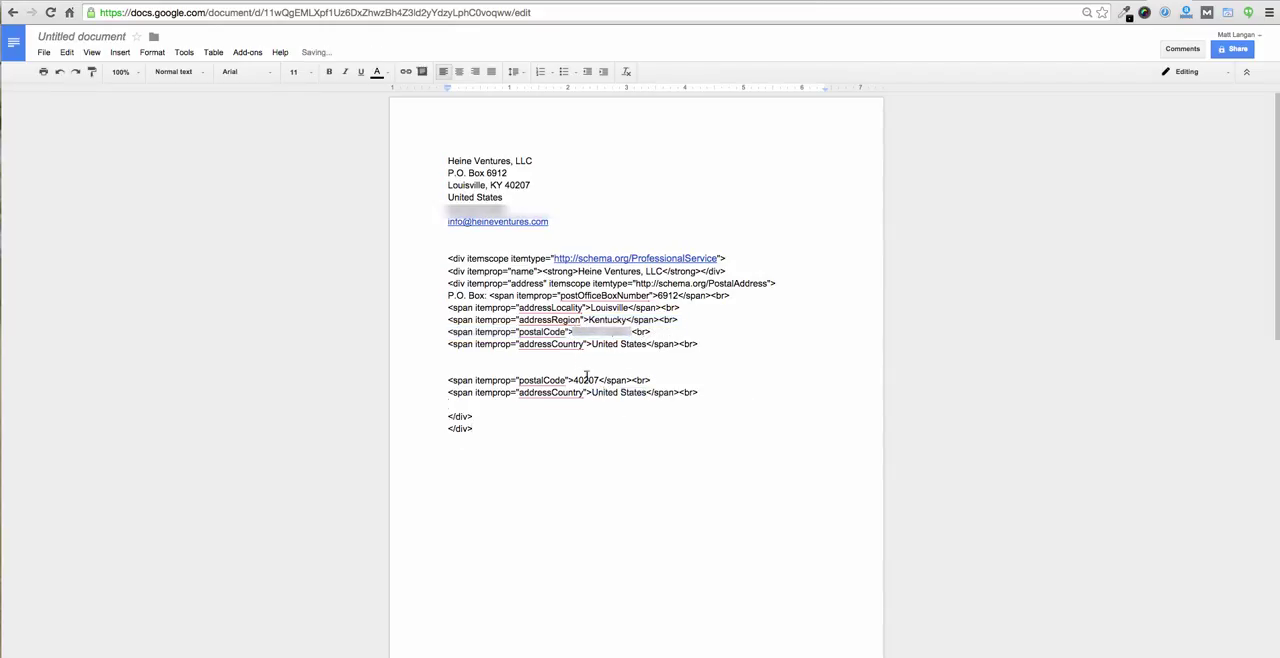
pyautogui.doubleClick(590, 380)
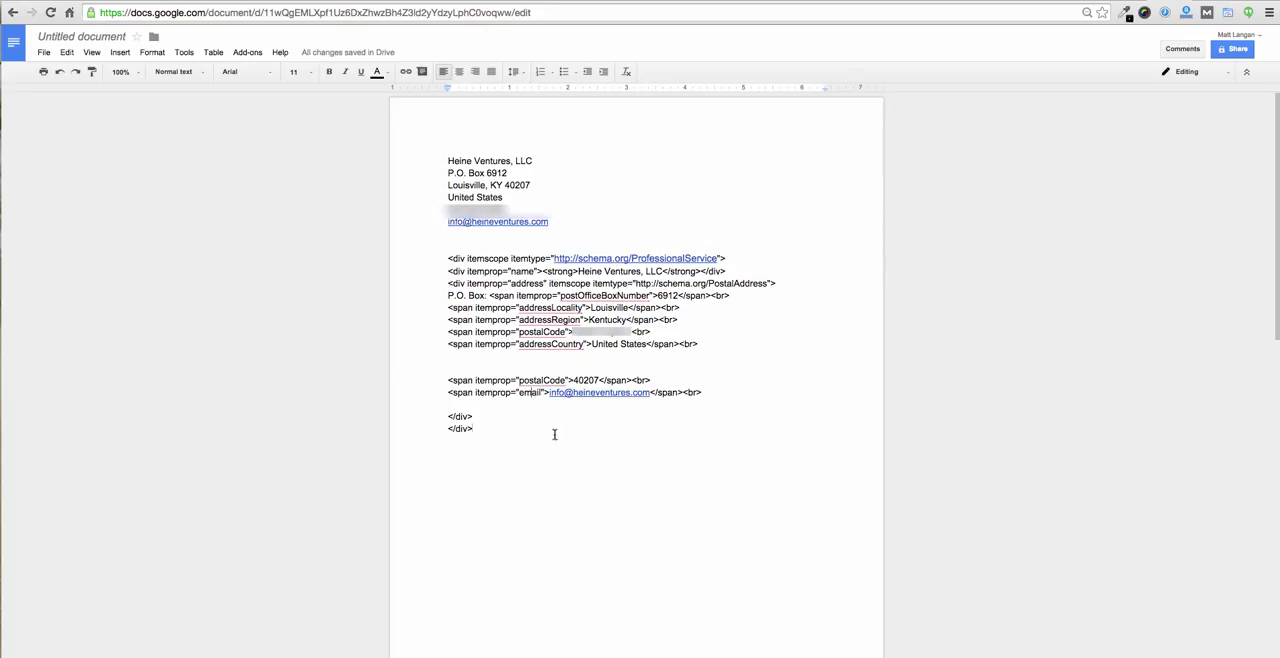
pyautogui.doubleClick(538, 380)
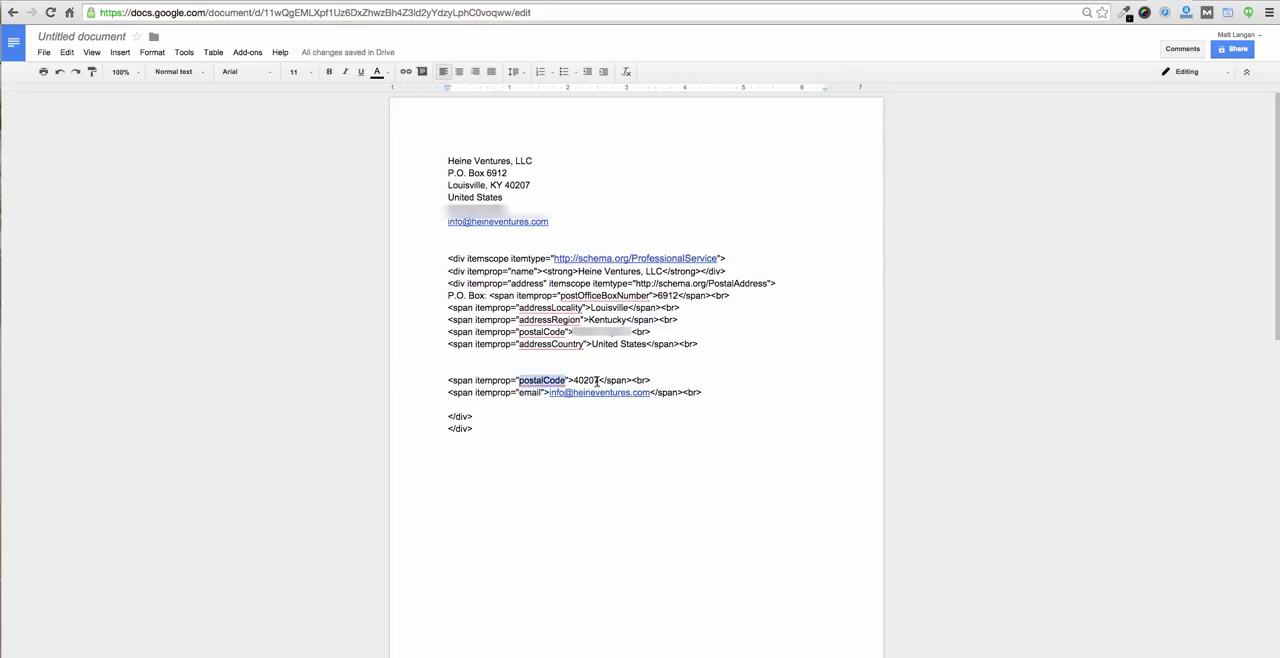
# Step: Rename the copied postalCode property to telephone
pyautogui.write('telephone')
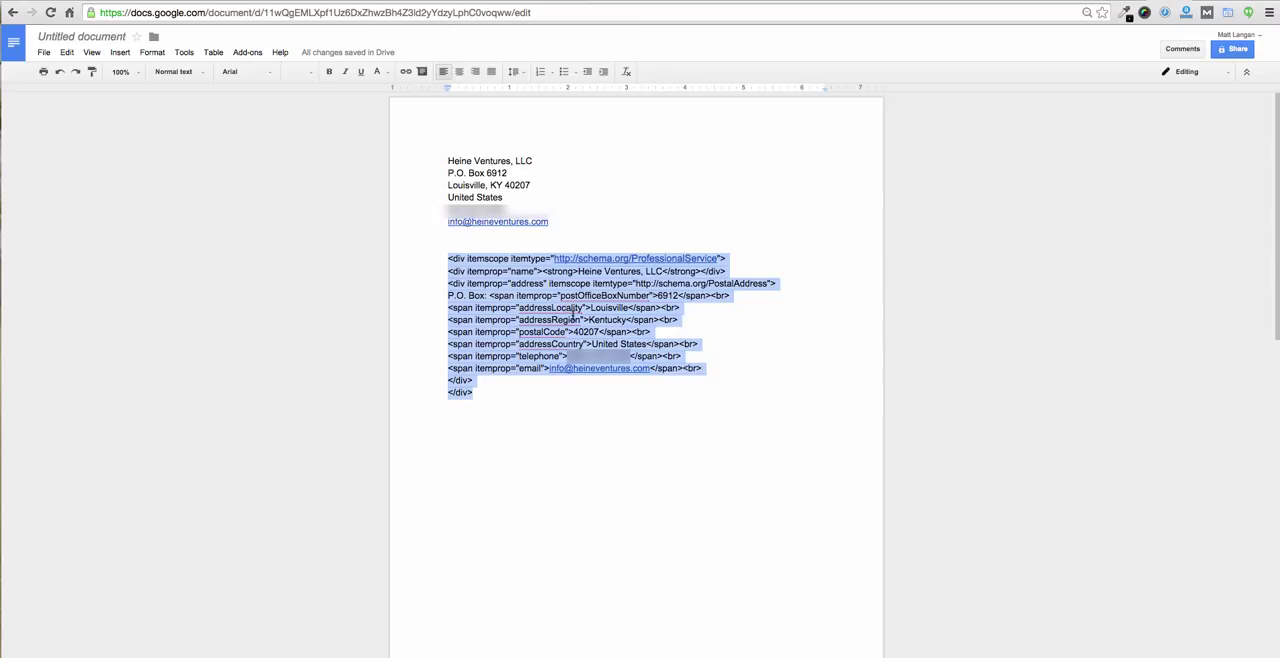
pyautogui.moveTo(992, 104)
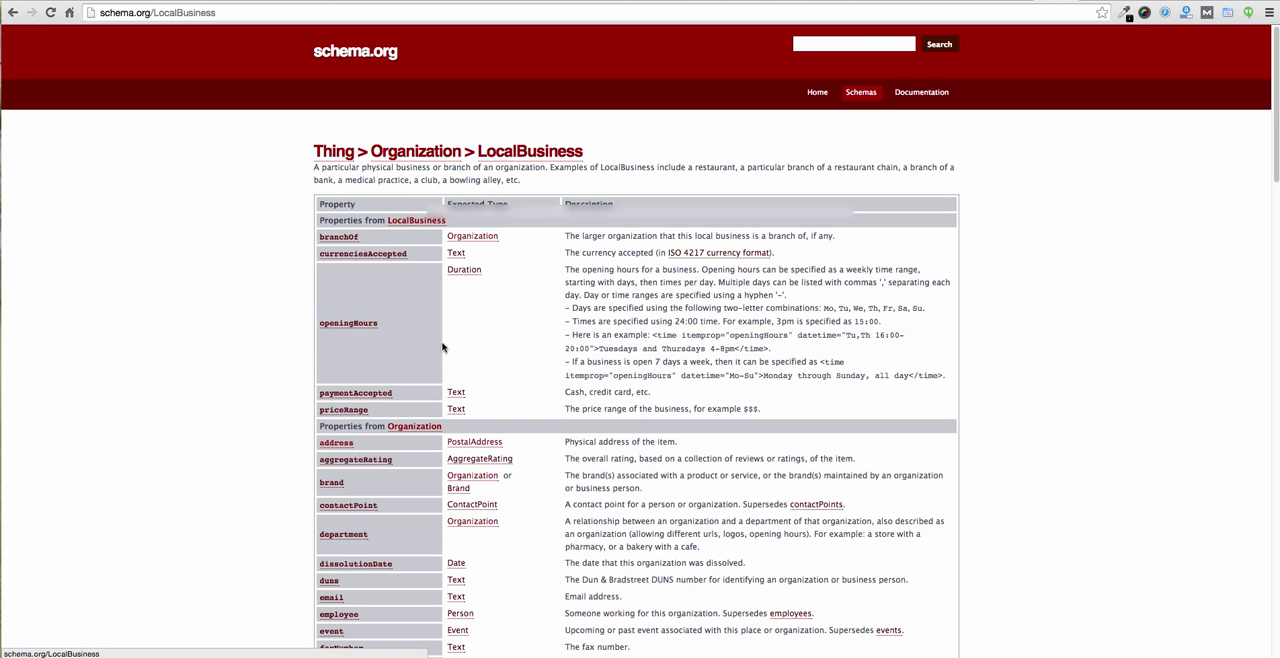
pyautogui.moveTo(388, 316)
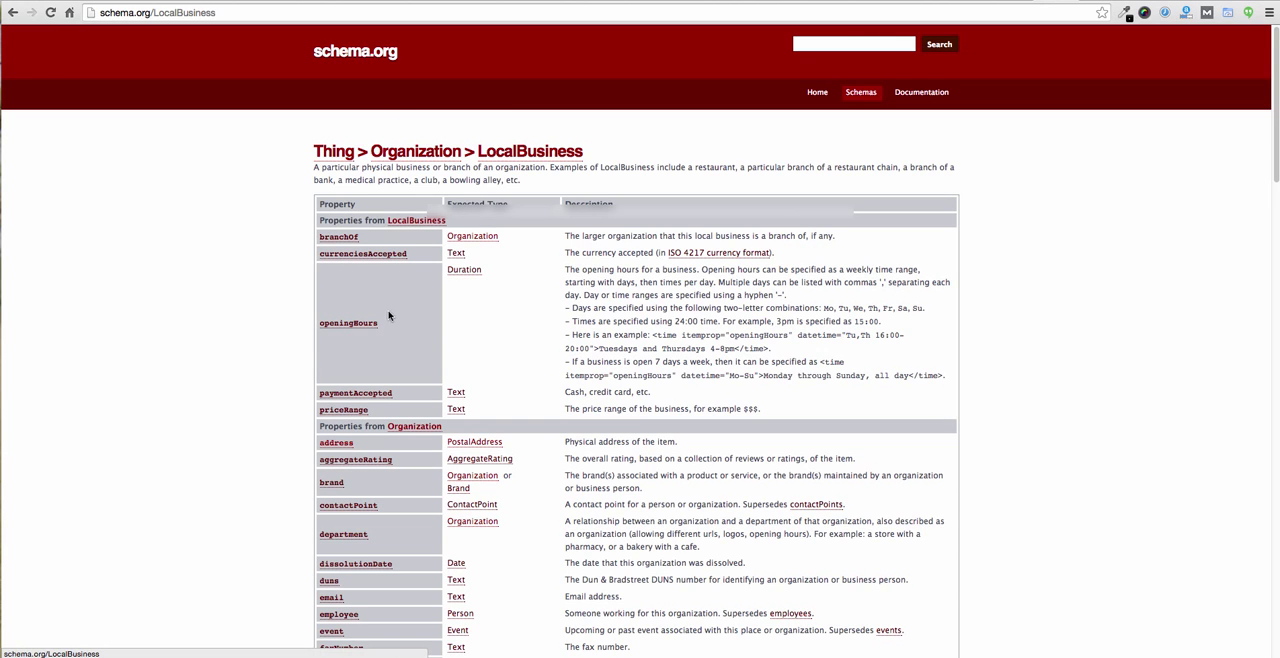
# Step: Scroll through the LocalBusiness property table down to the more specific business types
pyautogui.scroll(-3)
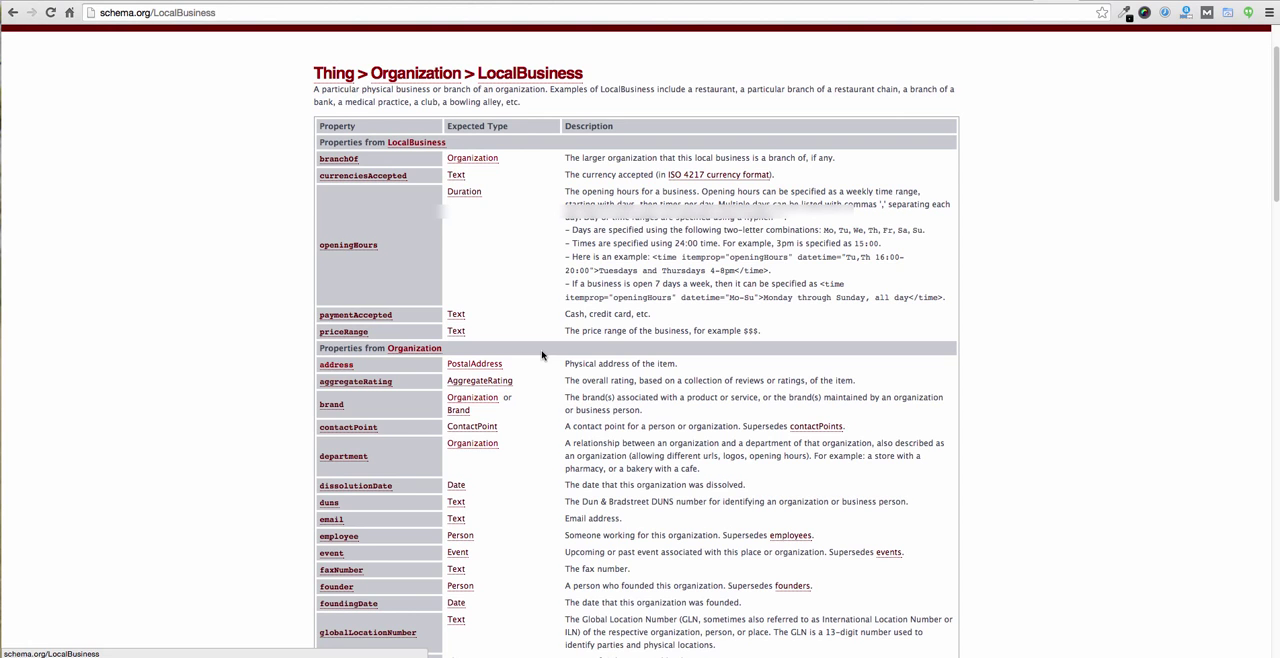
pyautogui.scroll(-3)
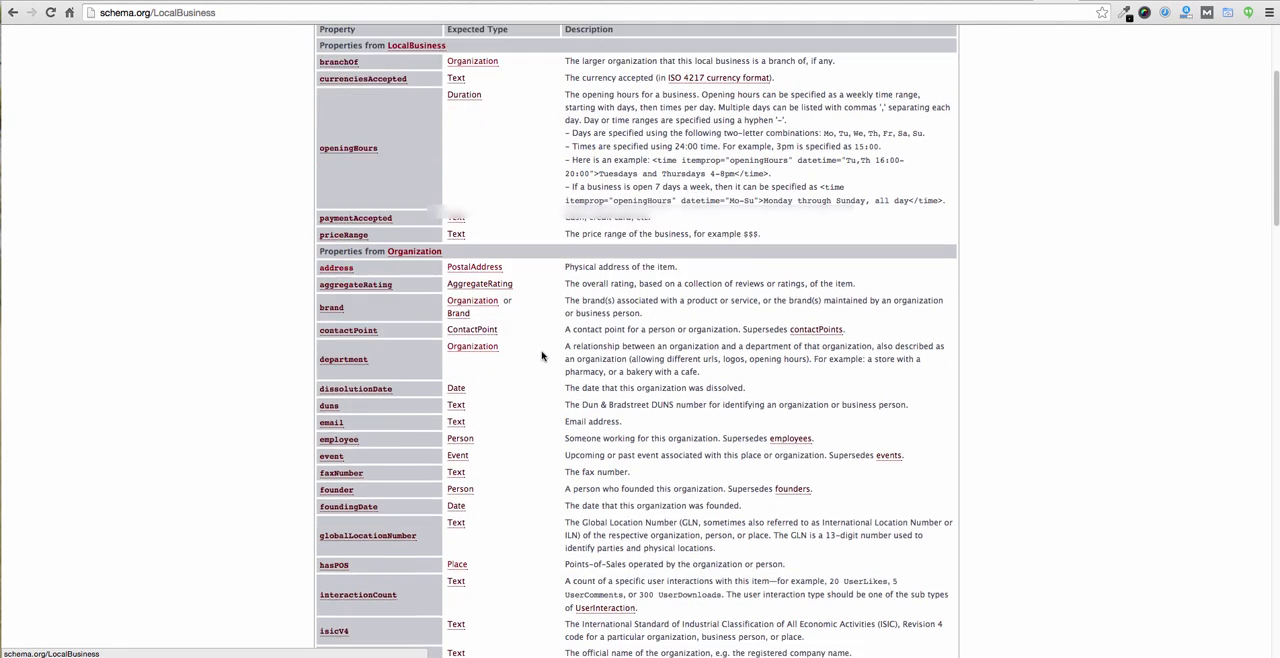
pyautogui.scroll(-3)
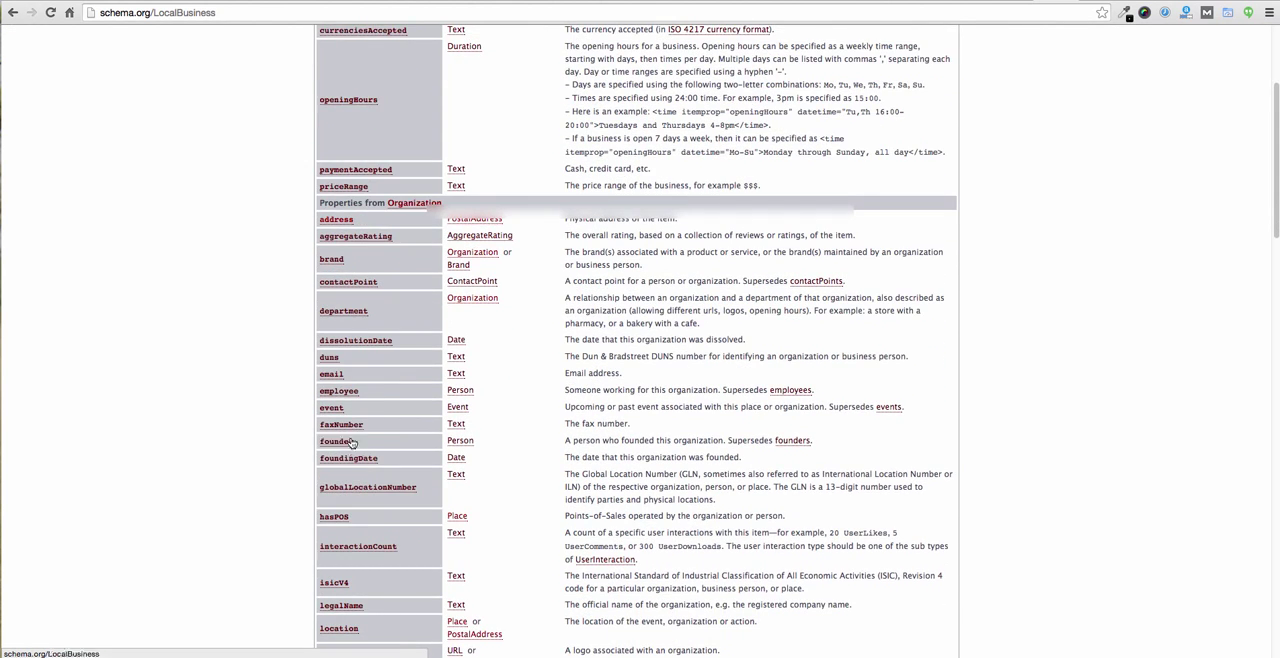
pyautogui.scroll(-3)
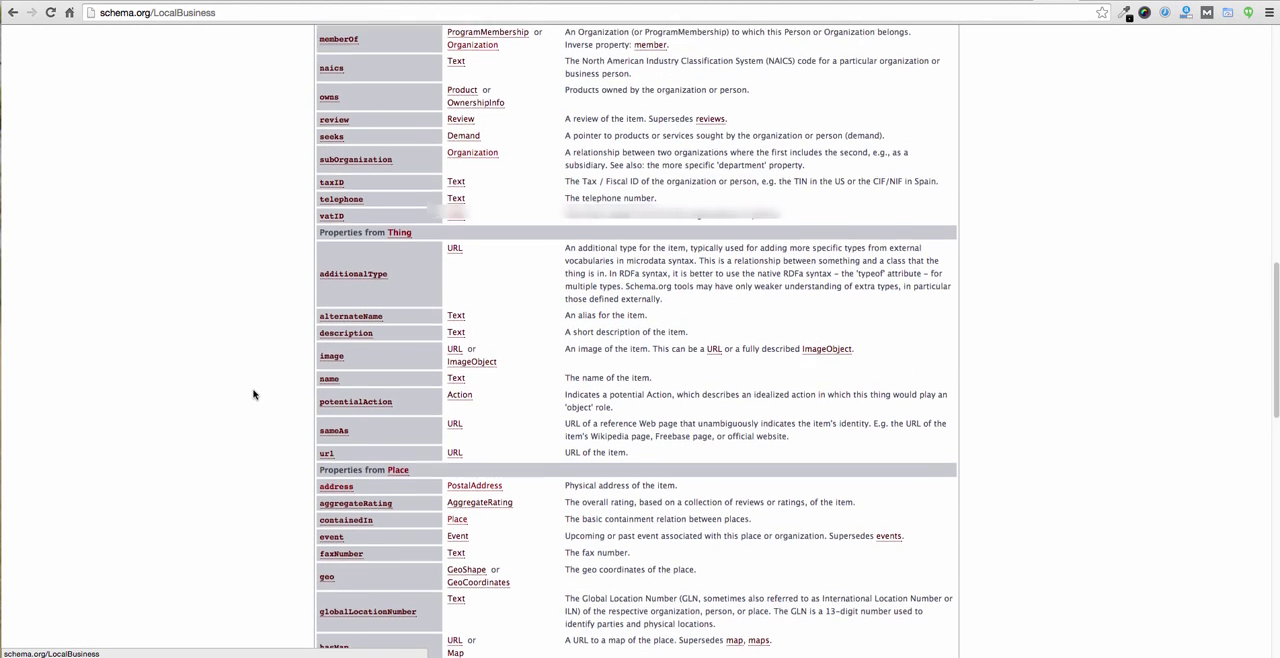
pyautogui.scroll(-3)
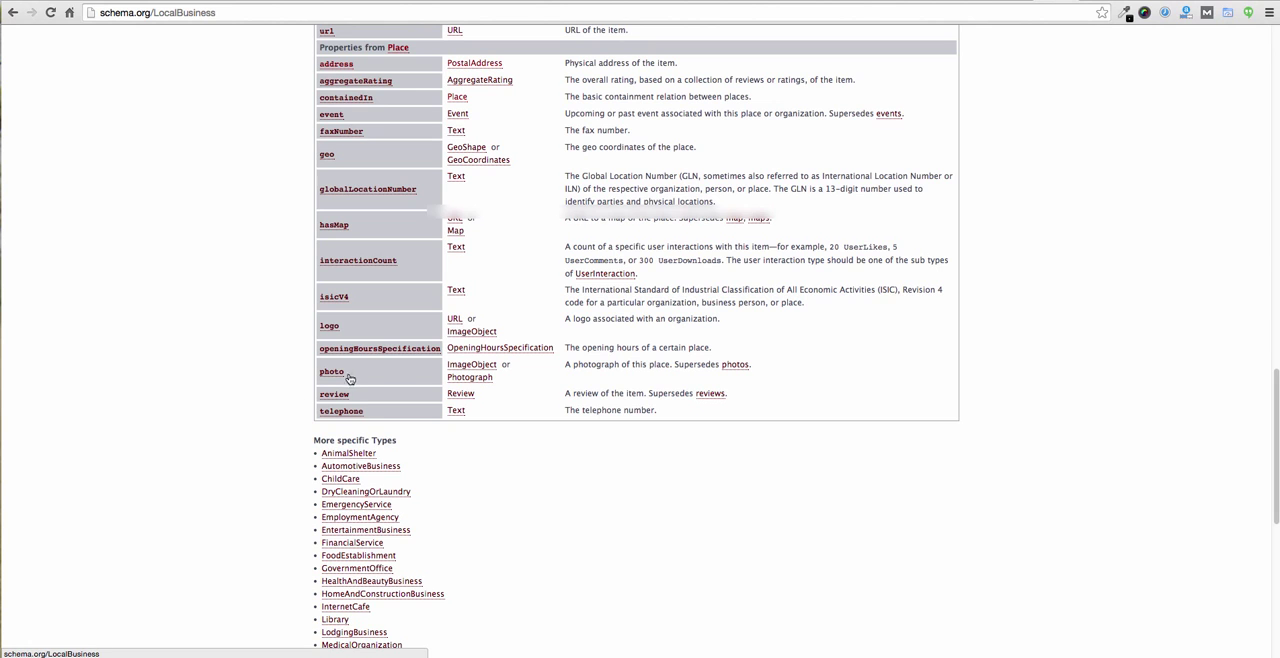
pyautogui.moveTo(336, 344)
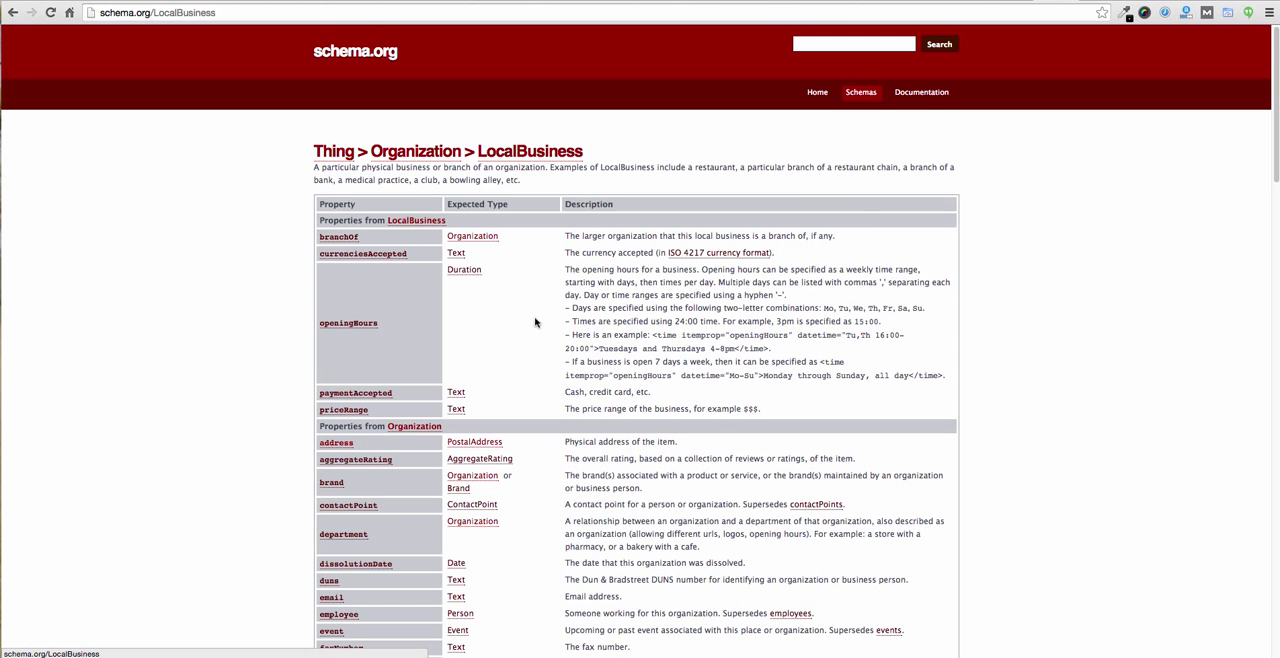
pyautogui.moveTo(424, 60)
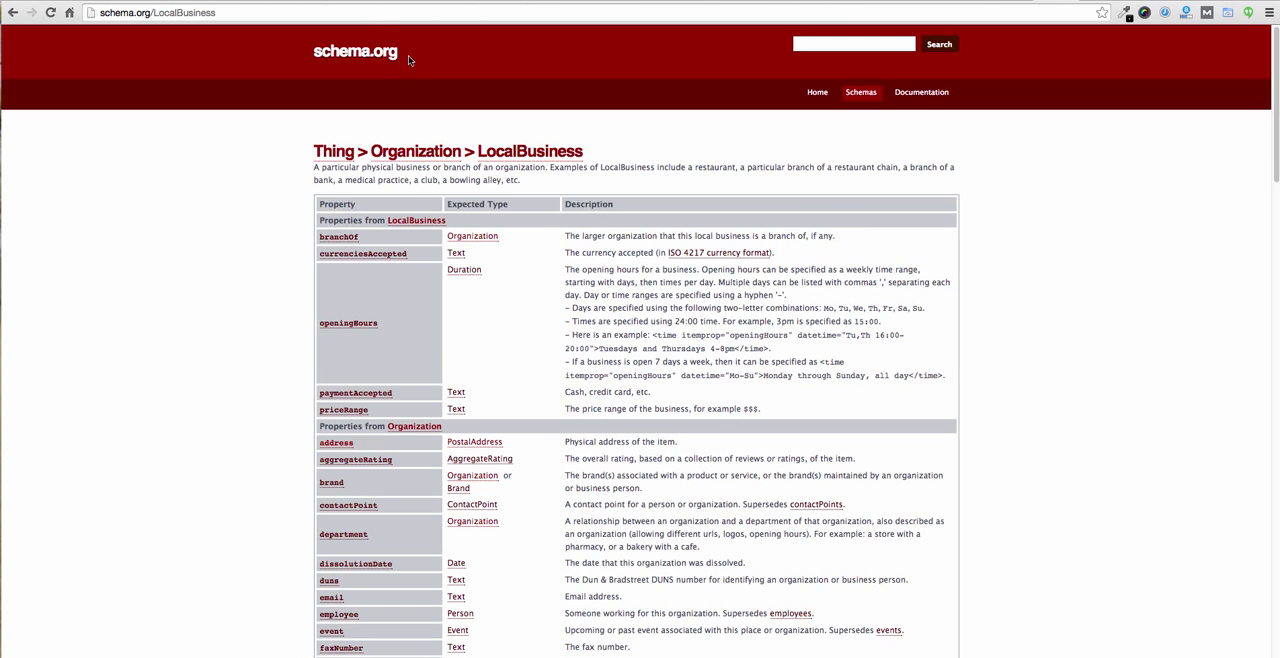